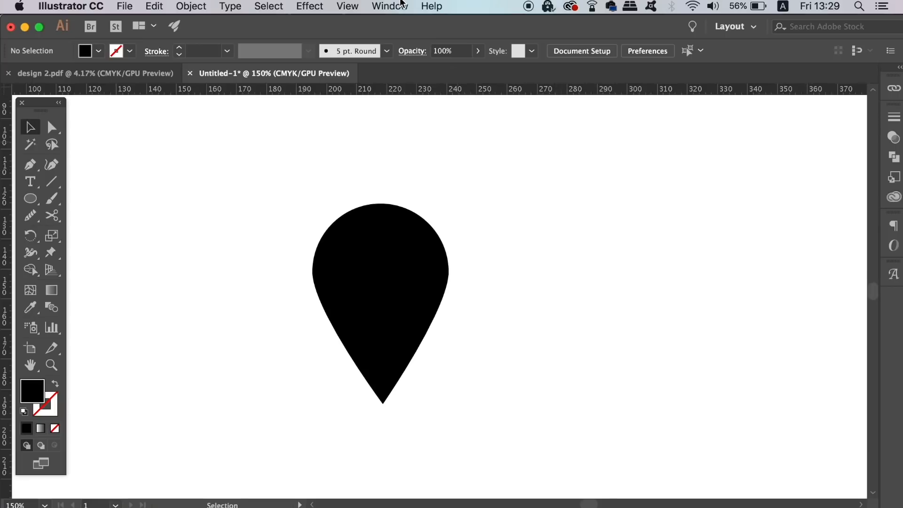
Show the Appearance panel from the Window menu beside the black pin
{"action": "left_click", "coordinate": [390, 6]}
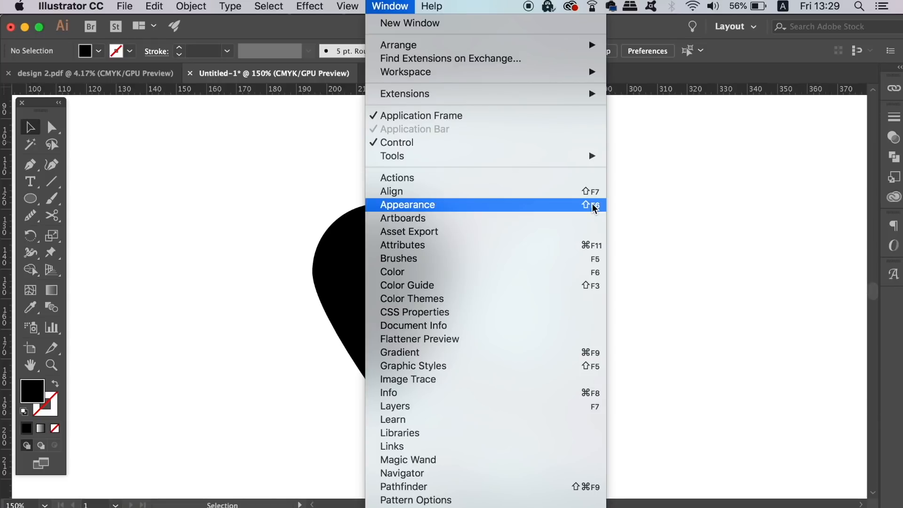
{"action": "left_click", "coordinate": [406, 204]}
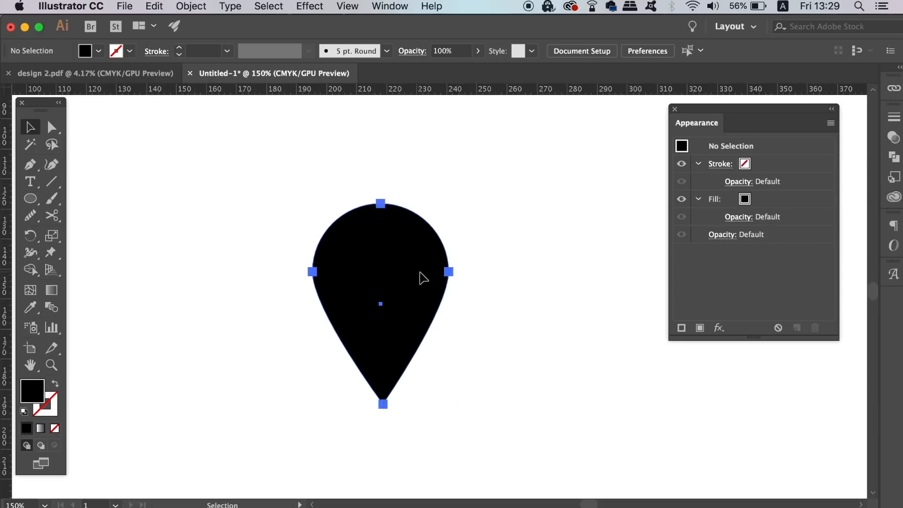
Select the pin and give it a white 6 pt stroke
{"action": "left_click", "coordinate": [380, 303]}
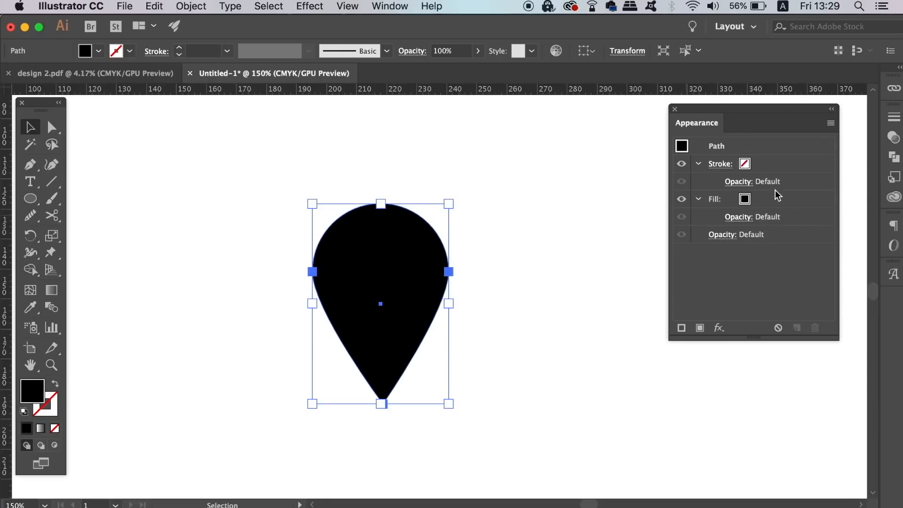
{"action": "left_click", "coordinate": [719, 163]}
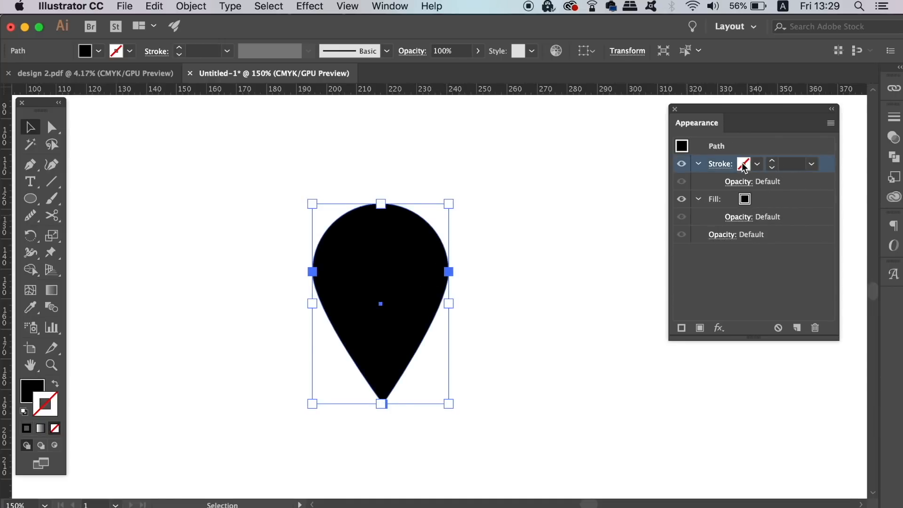
{"action": "left_click", "coordinate": [757, 164]}
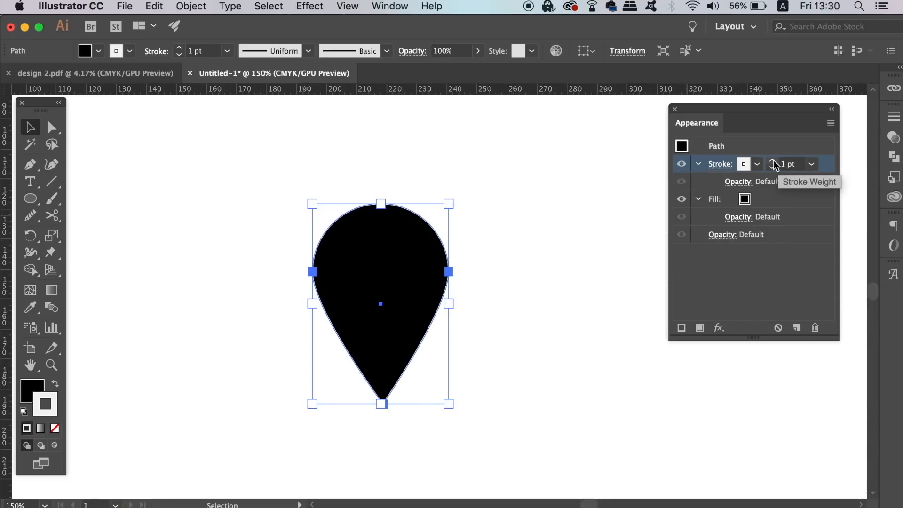
{"action": "left_click", "coordinate": [772, 160]}
{"action": "type", "text": "6"}
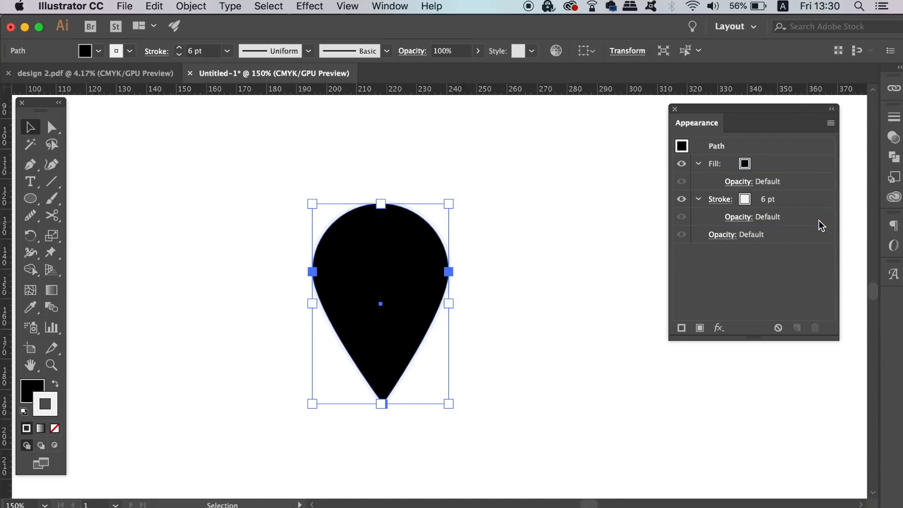
{"action": "mouse_move", "coordinate": [799, 156]}
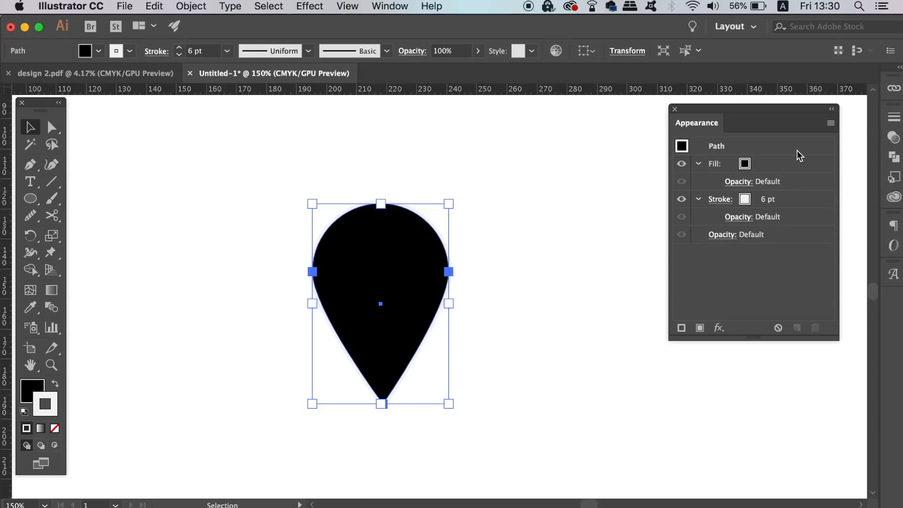
{"action": "mouse_move", "coordinate": [833, 122]}
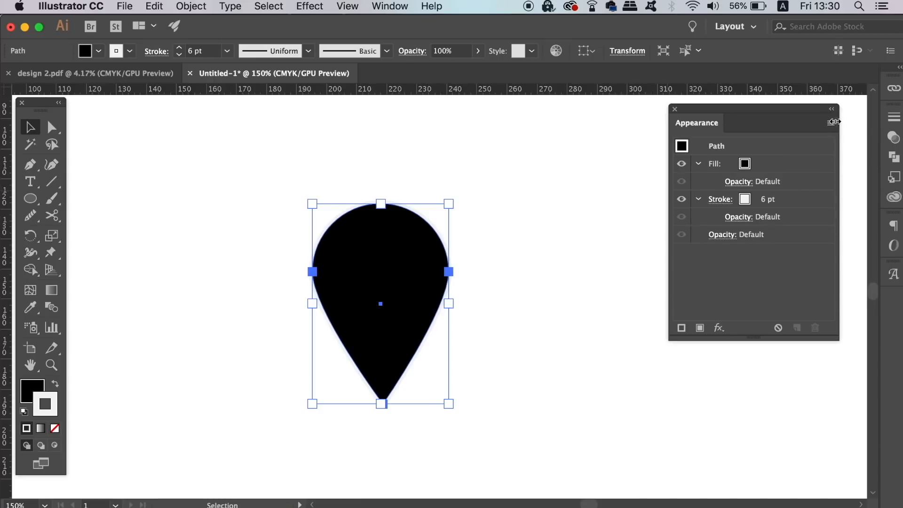
Add a second, black 20 pt stroke around the pin
{"action": "left_click", "coordinate": [833, 121]}
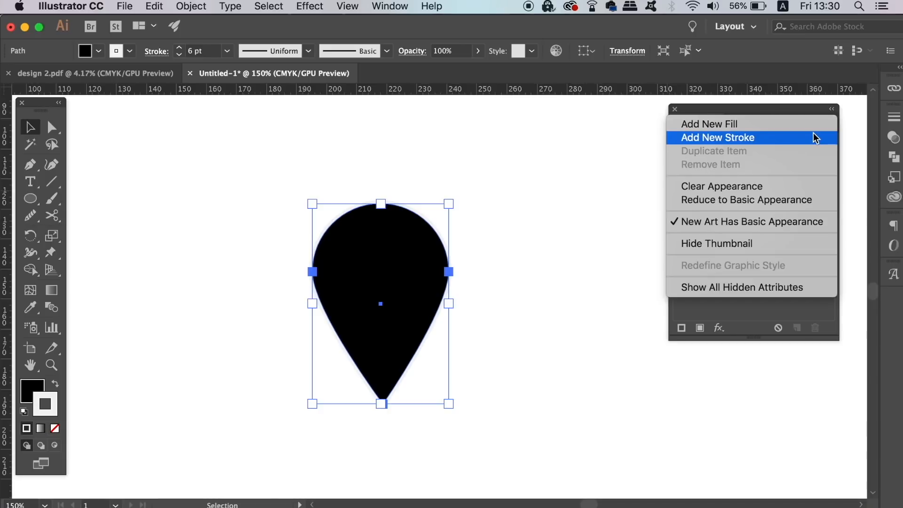
{"action": "left_click", "coordinate": [716, 138]}
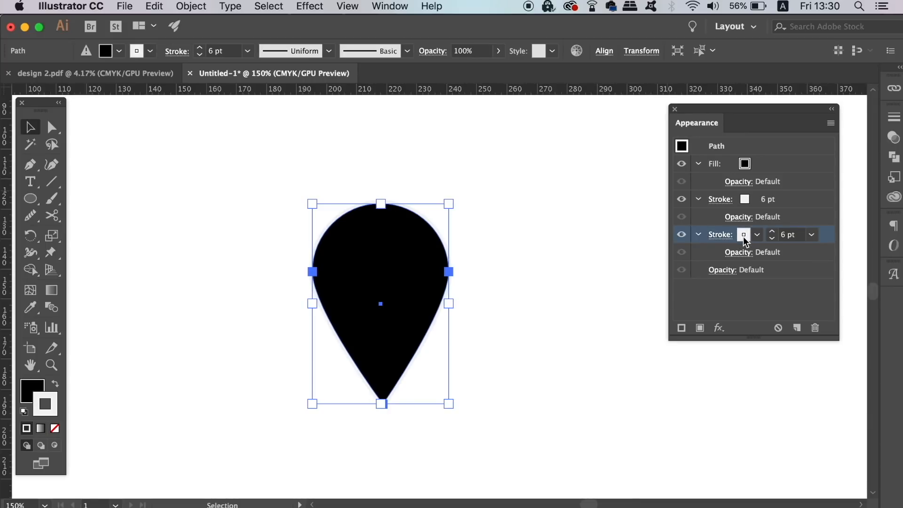
{"action": "left_click", "coordinate": [744, 234]}
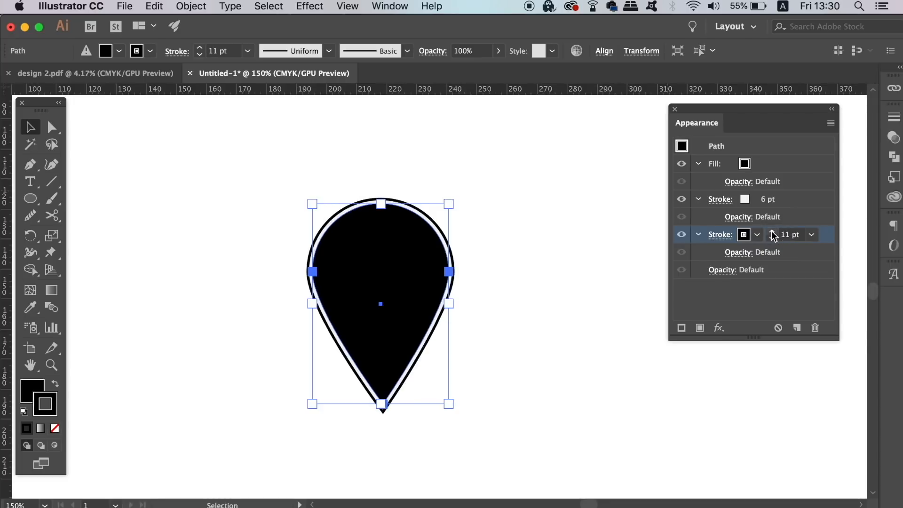
{"action": "left_click", "coordinate": [772, 230]}
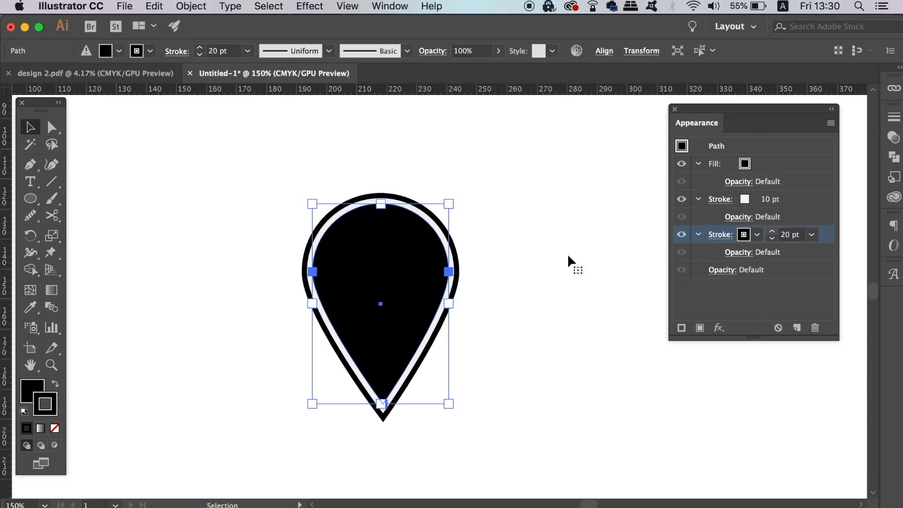
Duplicate both strokes as white 30 pt and black 40 pt rings, then delete the pin
{"action": "key", "text": "shift"}
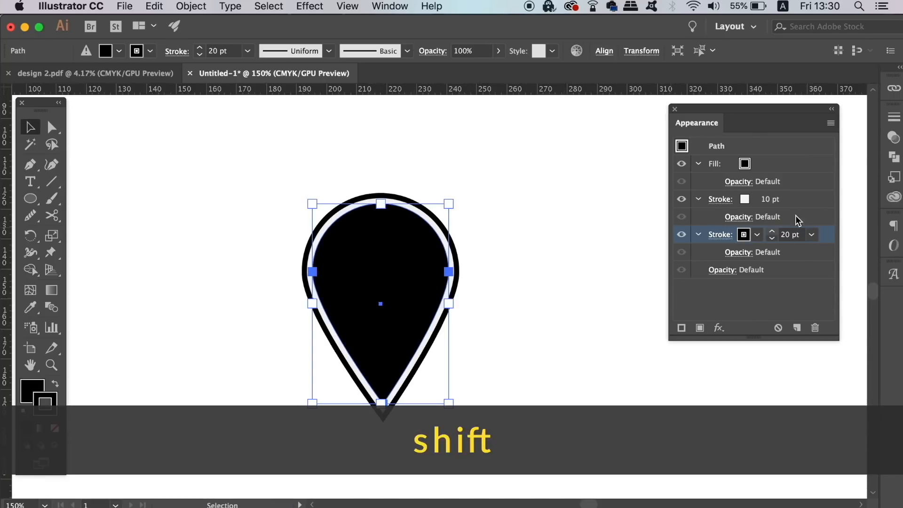
{"action": "left_click", "coordinate": [769, 199]}
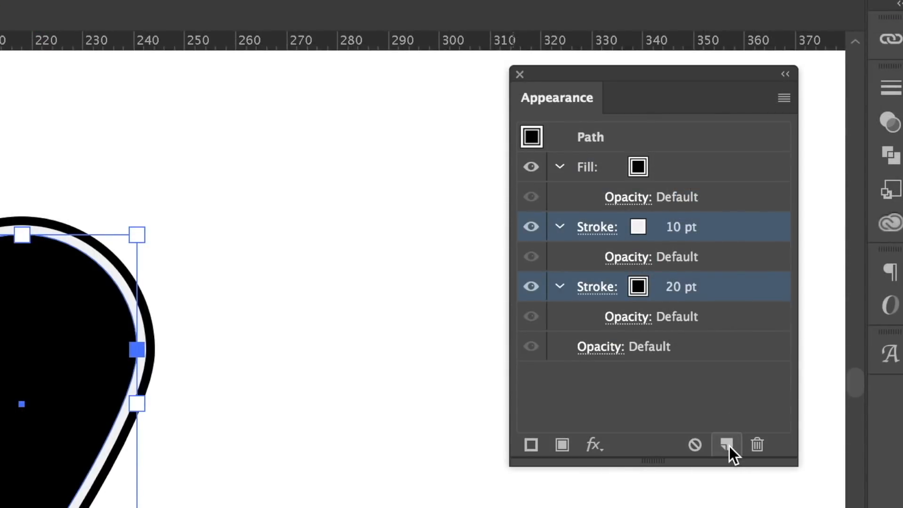
{"action": "left_click", "coordinate": [726, 443]}
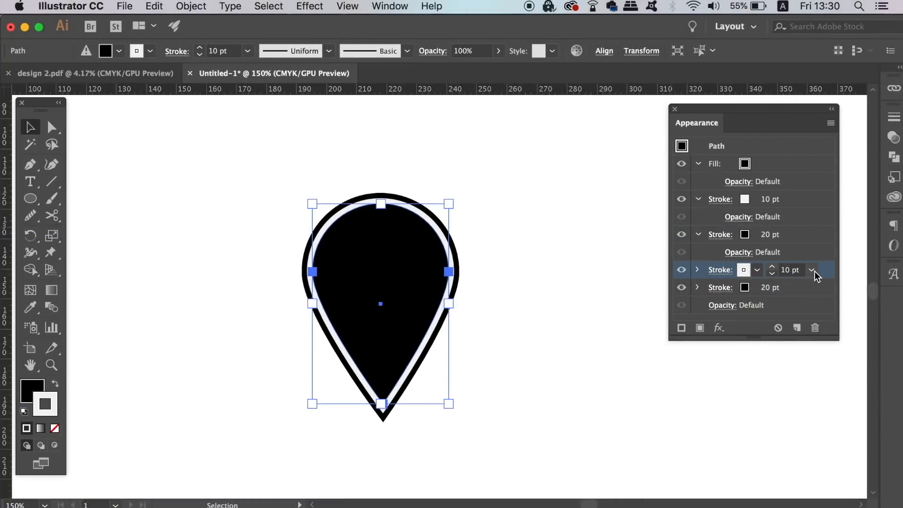
{"action": "left_click", "coordinate": [811, 270]}
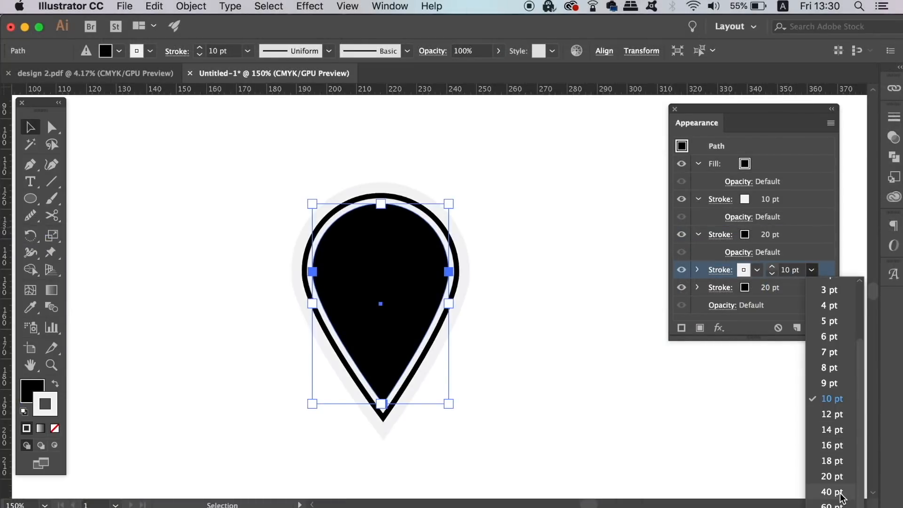
{"action": "left_click", "coordinate": [830, 491]}
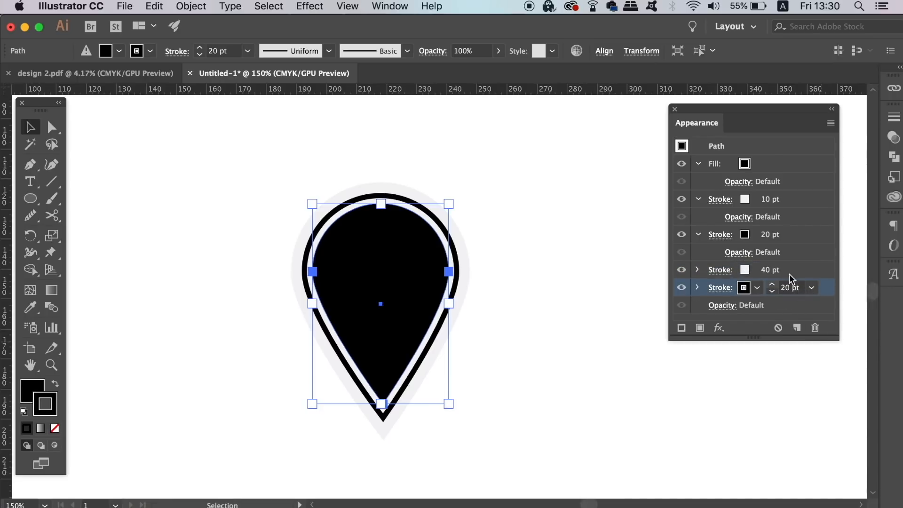
{"action": "left_click", "coordinate": [719, 269]}
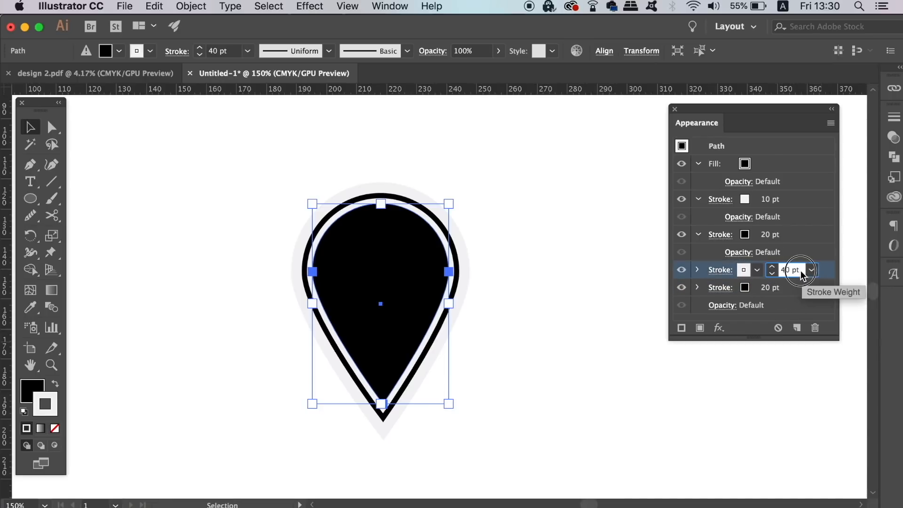
{"action": "left_click", "coordinate": [771, 274]}
{"action": "type", "text": "30"}
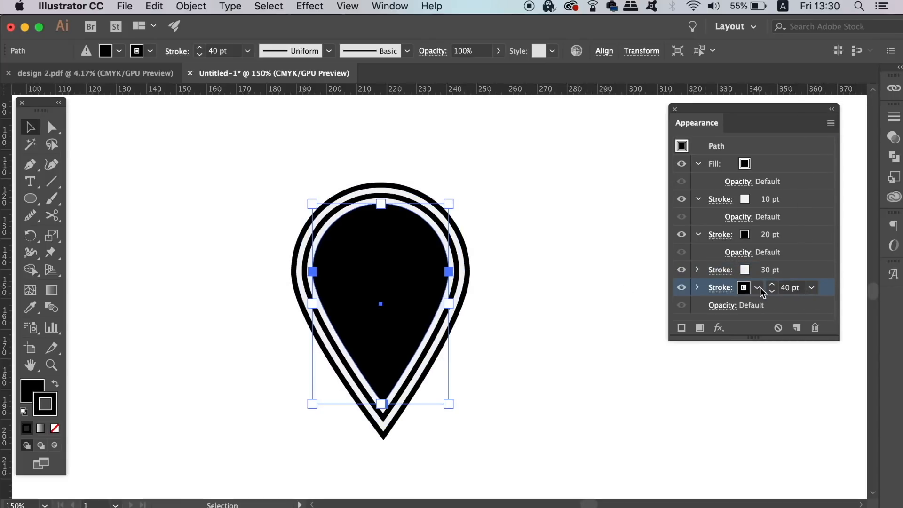
{"action": "mouse_move", "coordinate": [785, 282]}
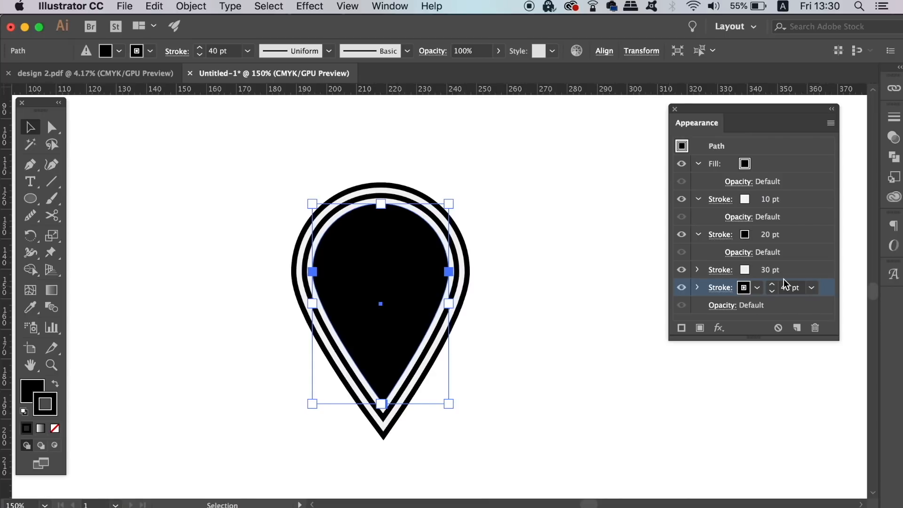
{"action": "left_click", "coordinate": [591, 357]}
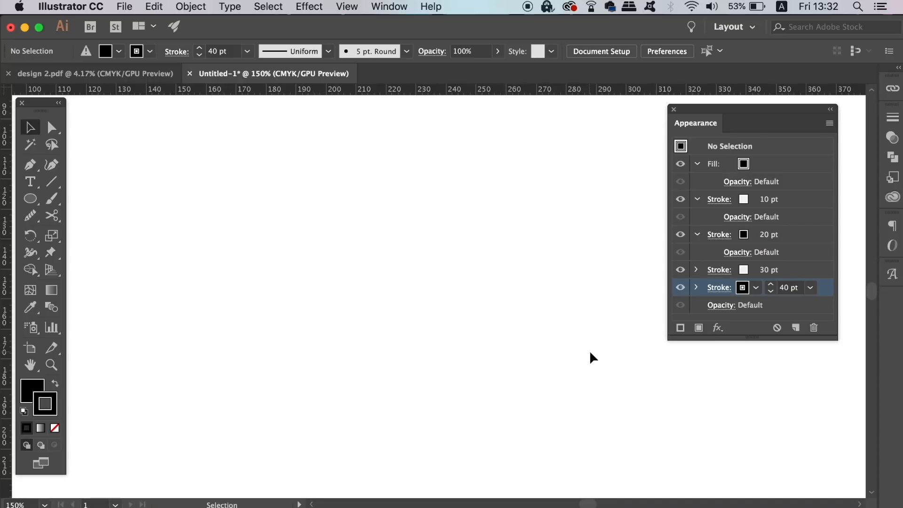
{"action": "mouse_move", "coordinate": [800, 159]}
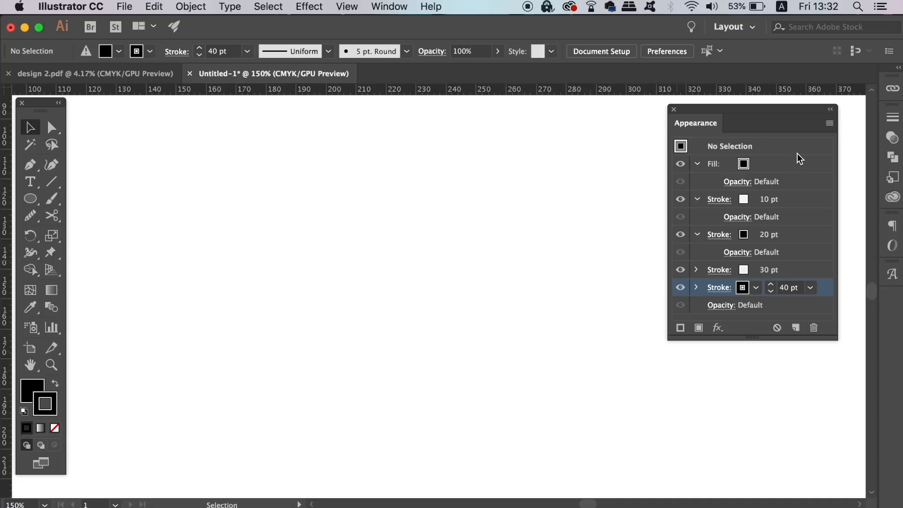
Apply Clear Appearance, leaving a basic no-colour fill and stroke
{"action": "left_click", "coordinate": [829, 123]}
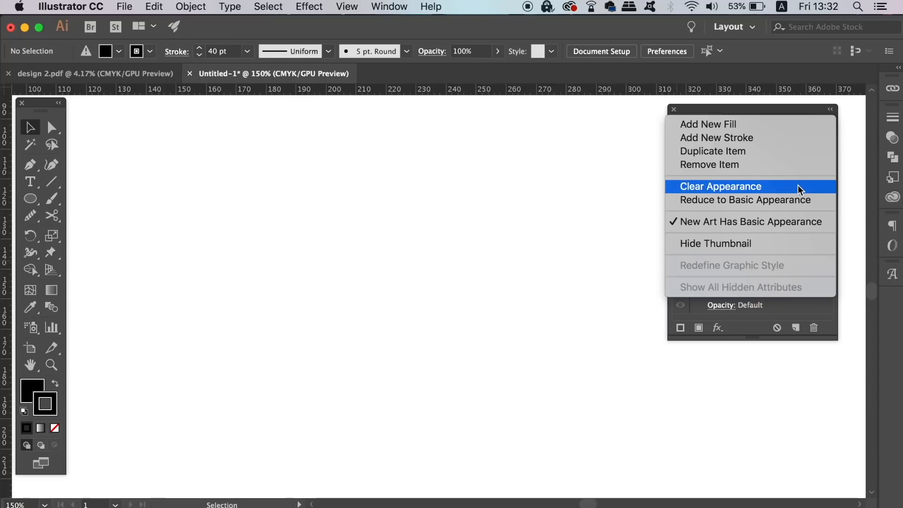
{"action": "left_click", "coordinate": [720, 186]}
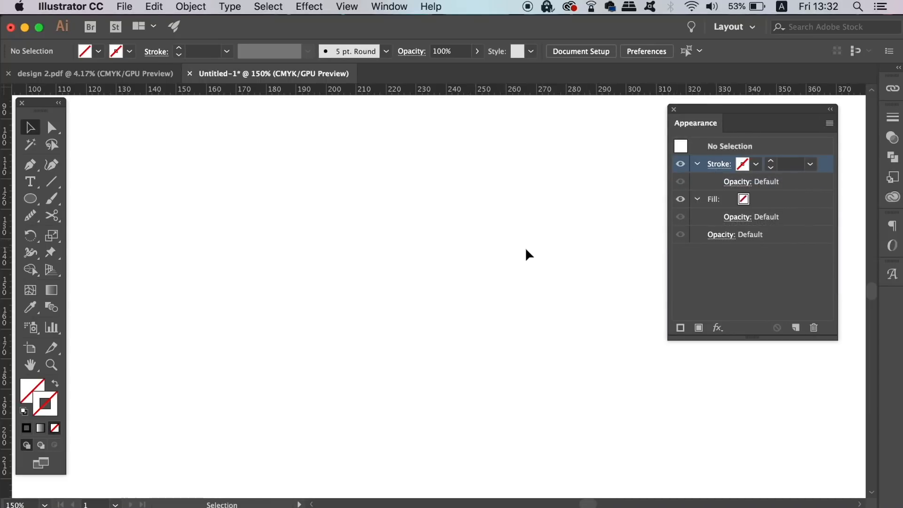
Draw a five-point star and fill it with a yellow-to-orange gradient
{"action": "left_click", "coordinate": [29, 198]}
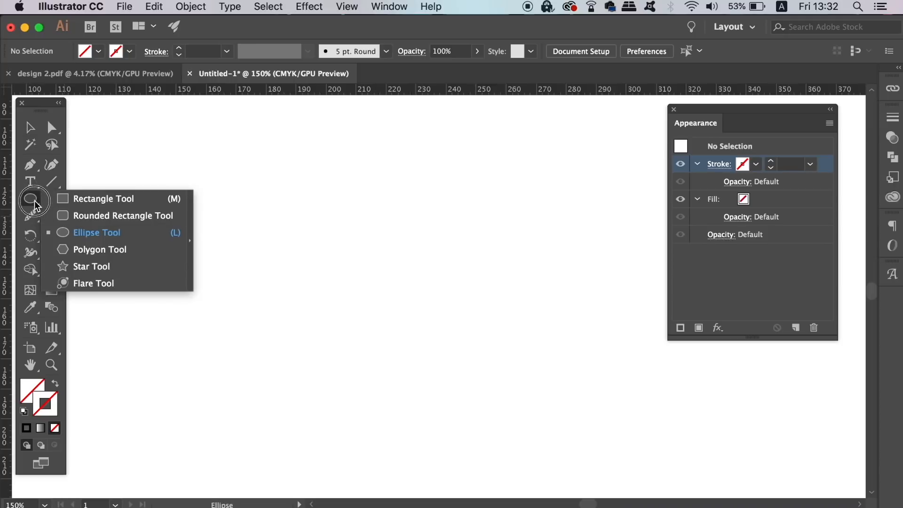
{"action": "left_click", "coordinate": [91, 266]}
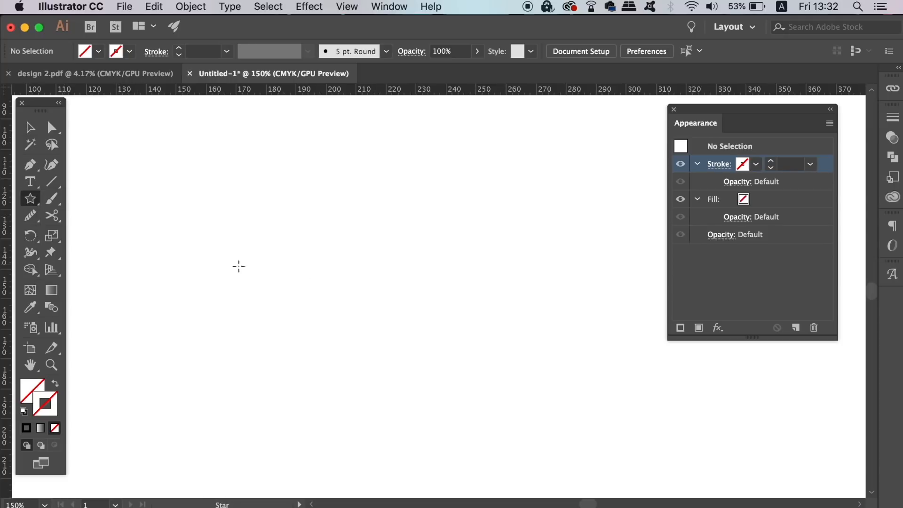
{"action": "left_click", "coordinate": [238, 266]}
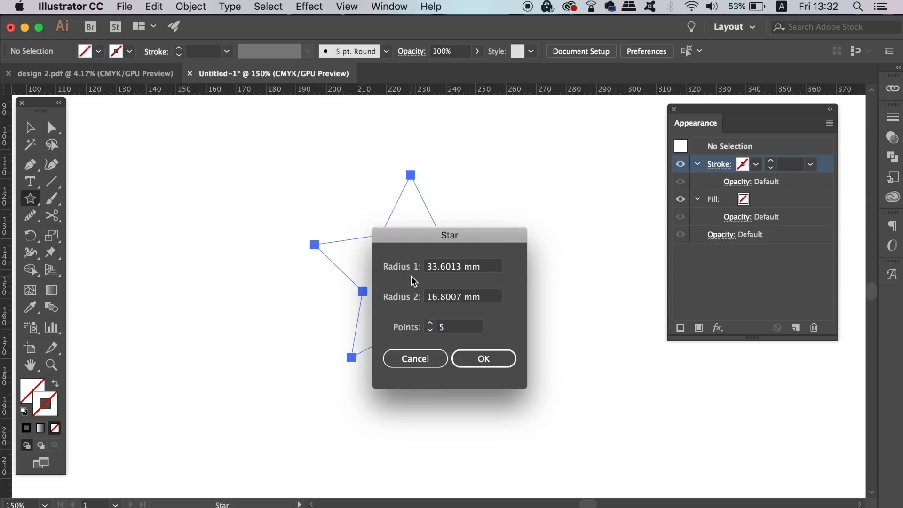
{"action": "left_click", "coordinate": [483, 358]}
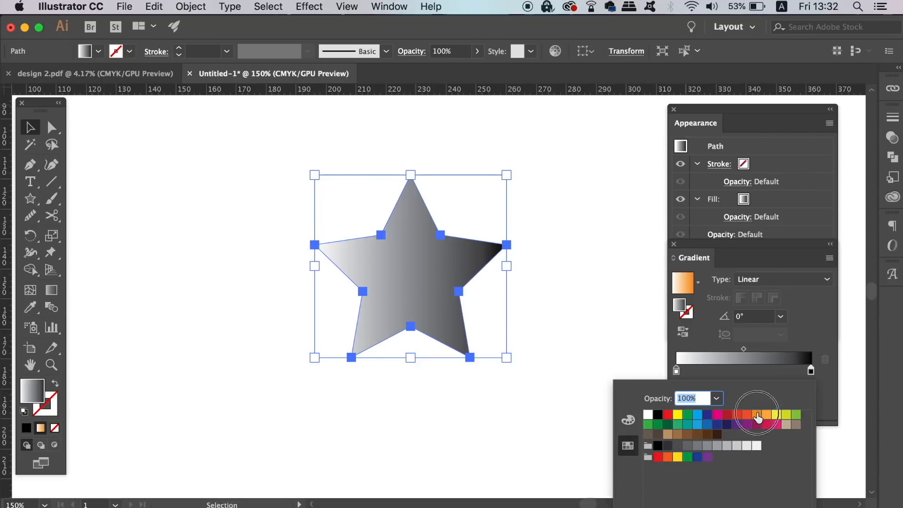
{"action": "left_click", "coordinate": [776, 415]}
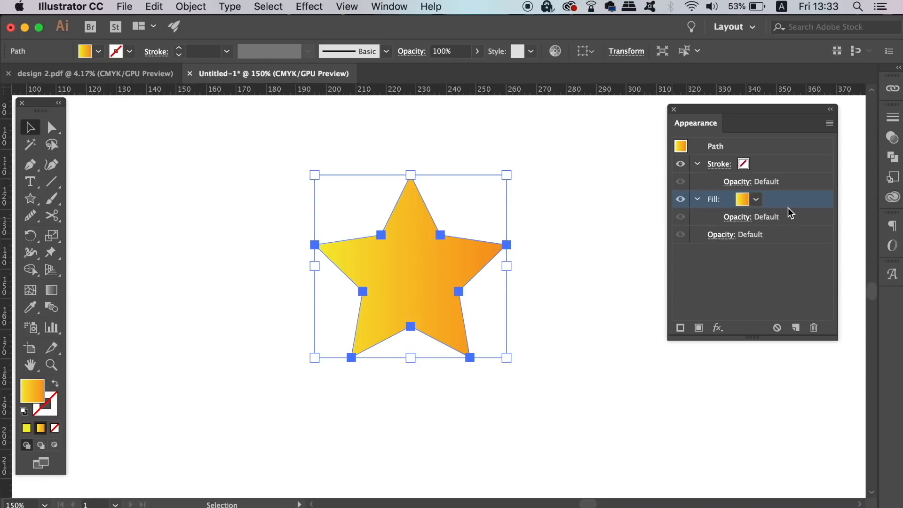
{"action": "mouse_move", "coordinate": [777, 198]}
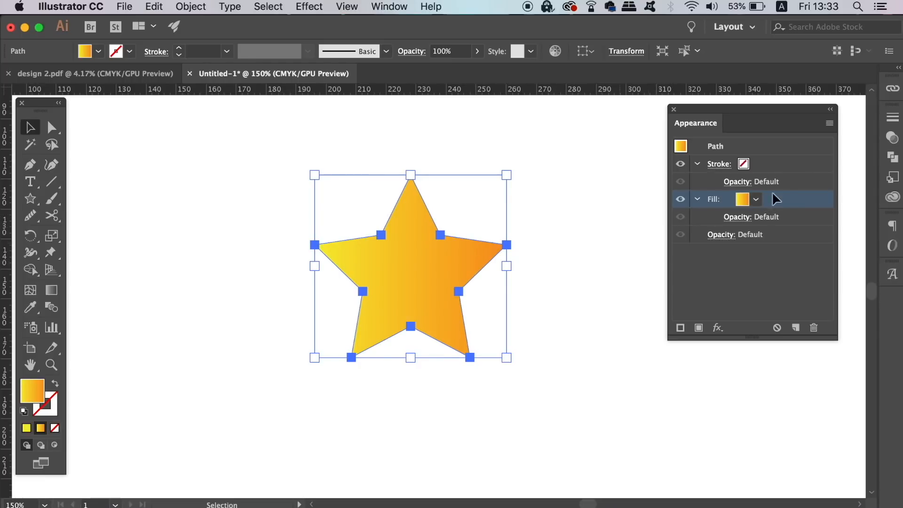
{"action": "mouse_move", "coordinate": [487, 264]}
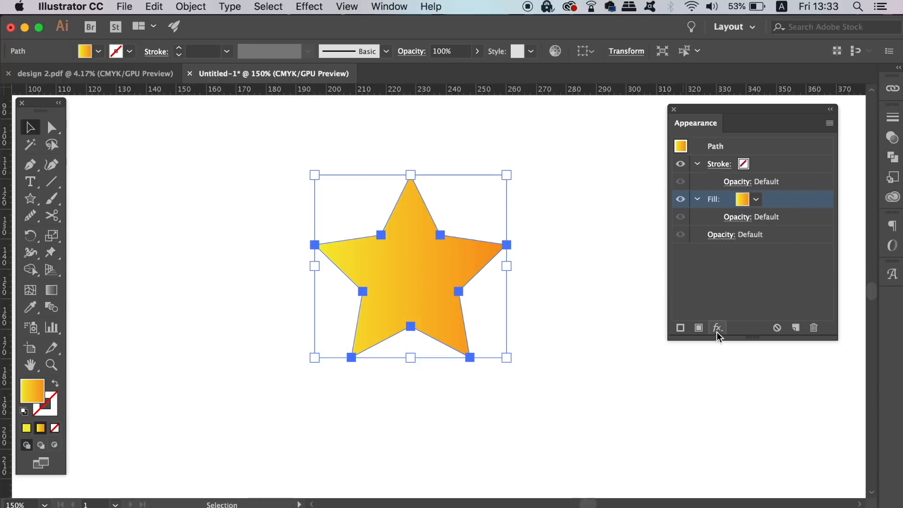
{"action": "mouse_move", "coordinate": [718, 328]}
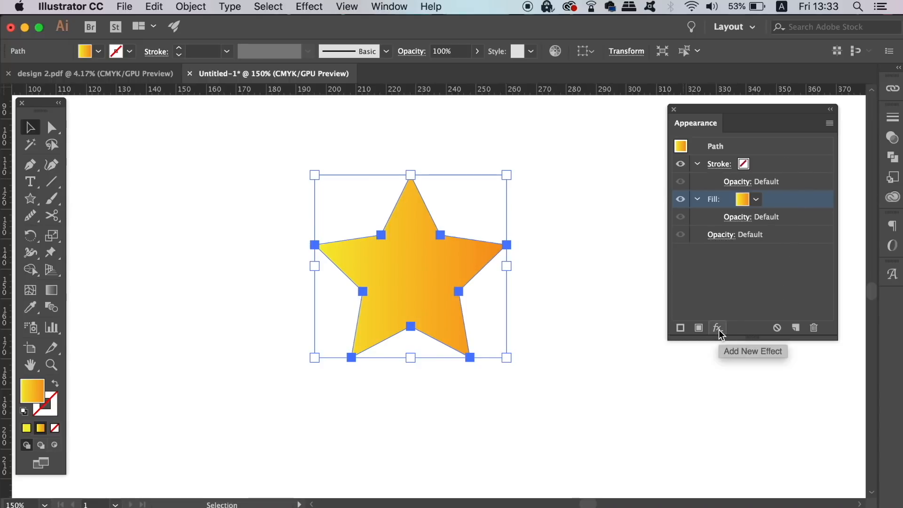
Apply a 12 mm Round Corners effect to the gradient star
{"action": "left_click", "coordinate": [717, 328]}
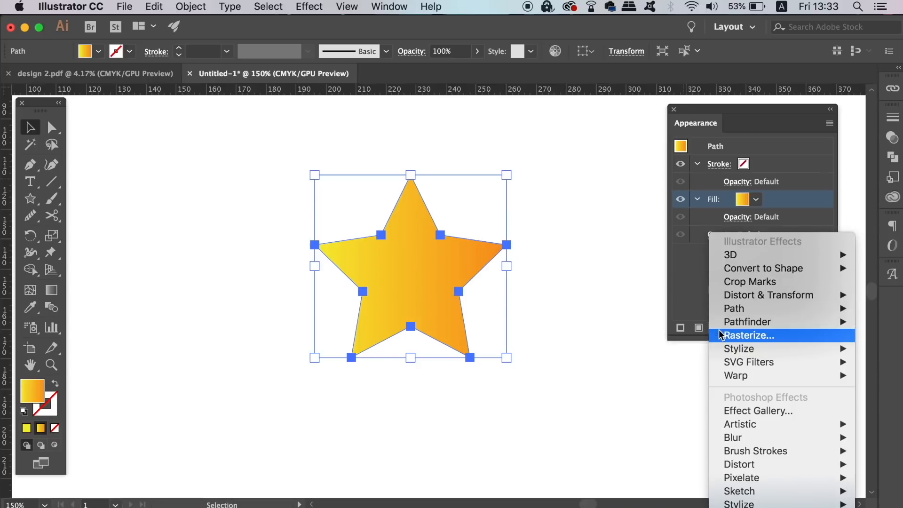
{"action": "mouse_move", "coordinate": [774, 336]}
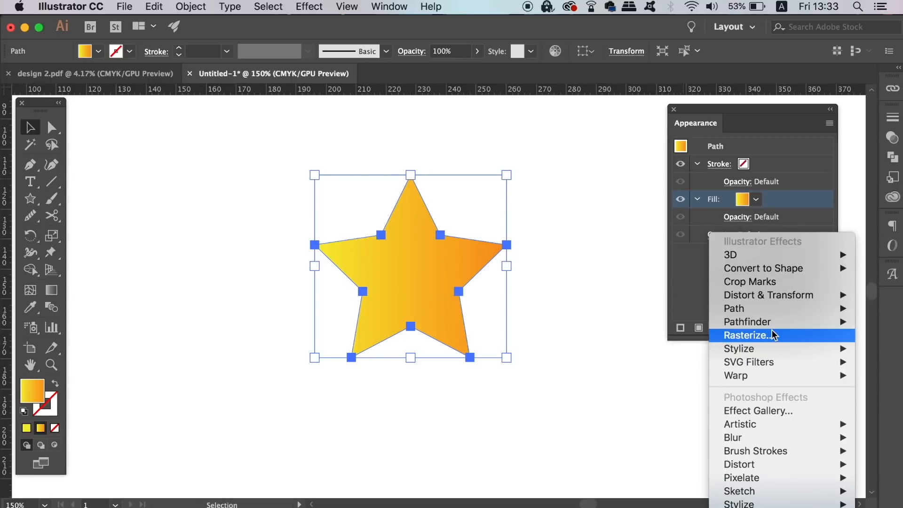
{"action": "mouse_move", "coordinate": [738, 349]}
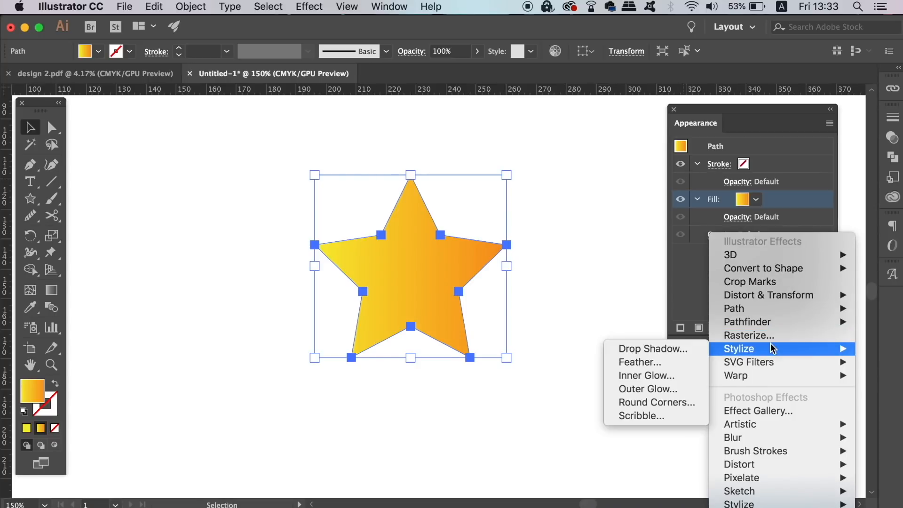
{"action": "mouse_move", "coordinate": [670, 389]}
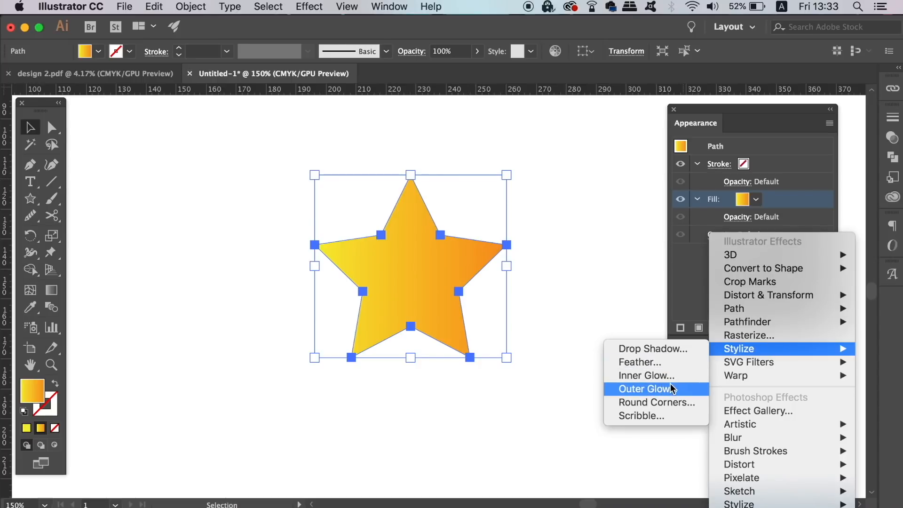
{"action": "mouse_move", "coordinate": [670, 407]}
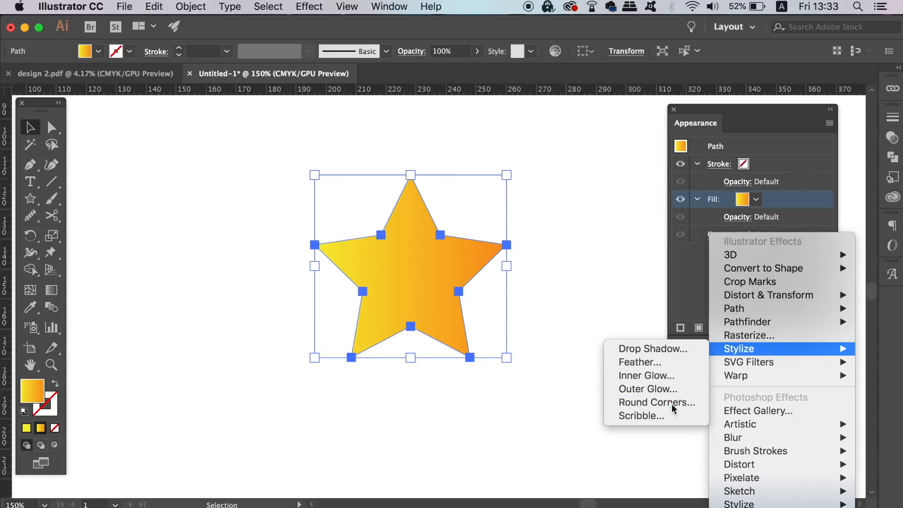
{"action": "left_click", "coordinate": [655, 402]}
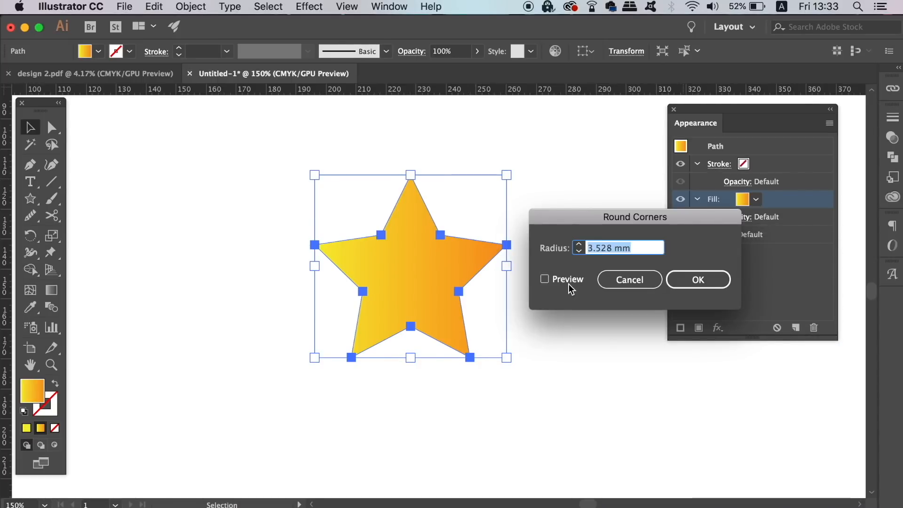
{"action": "left_click", "coordinate": [545, 279]}
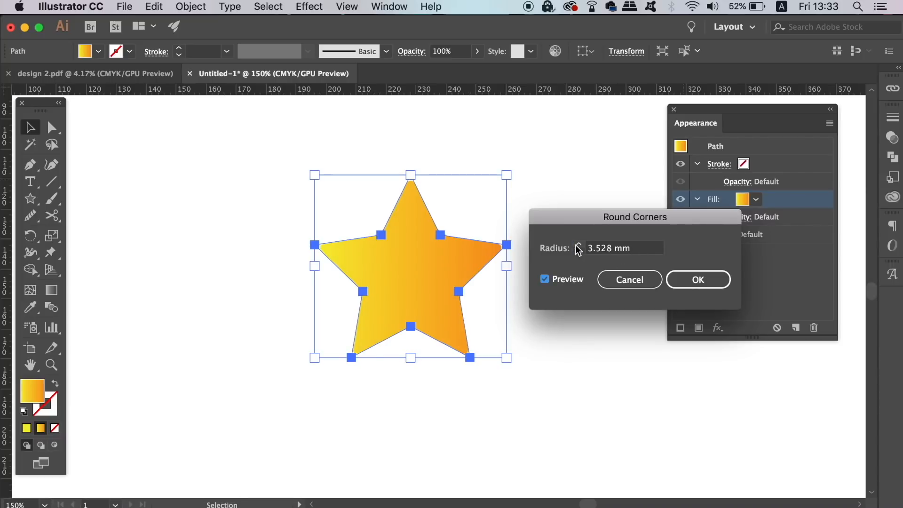
{"action": "left_click", "coordinate": [579, 245]}
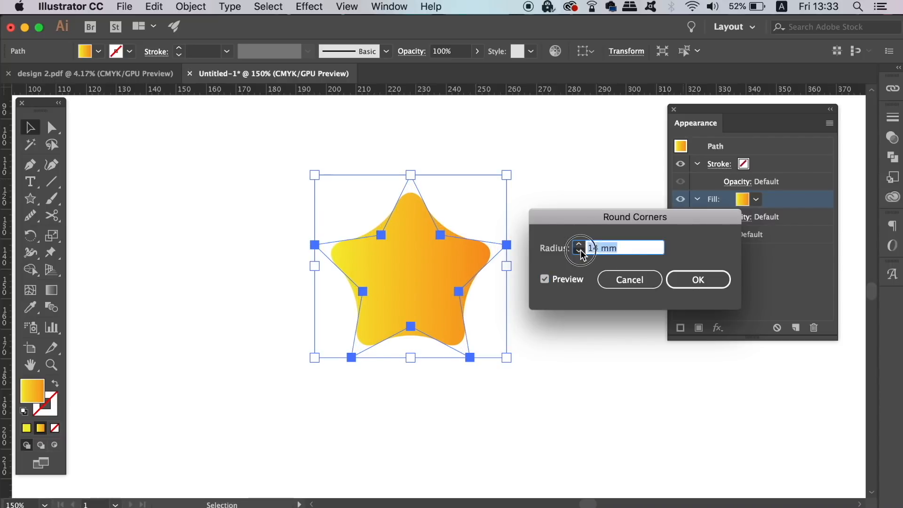
{"action": "left_click", "coordinate": [579, 253]}
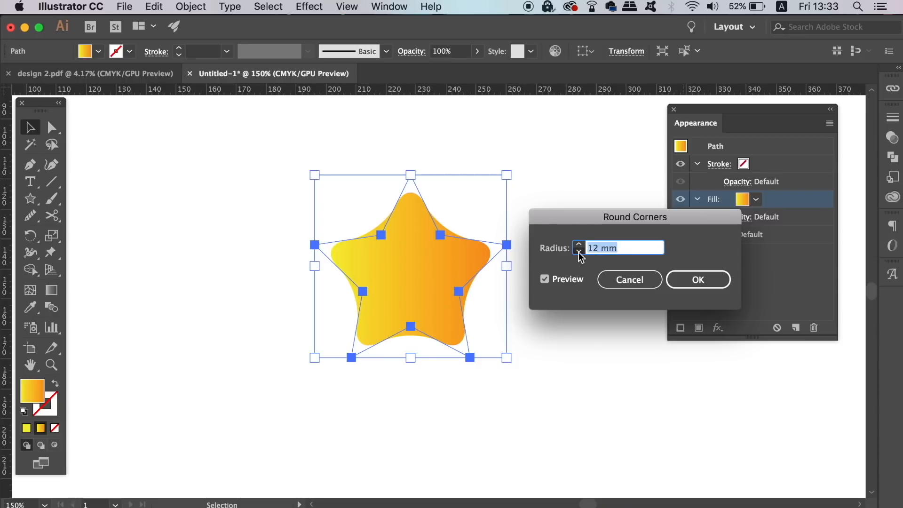
{"action": "left_click", "coordinate": [697, 279]}
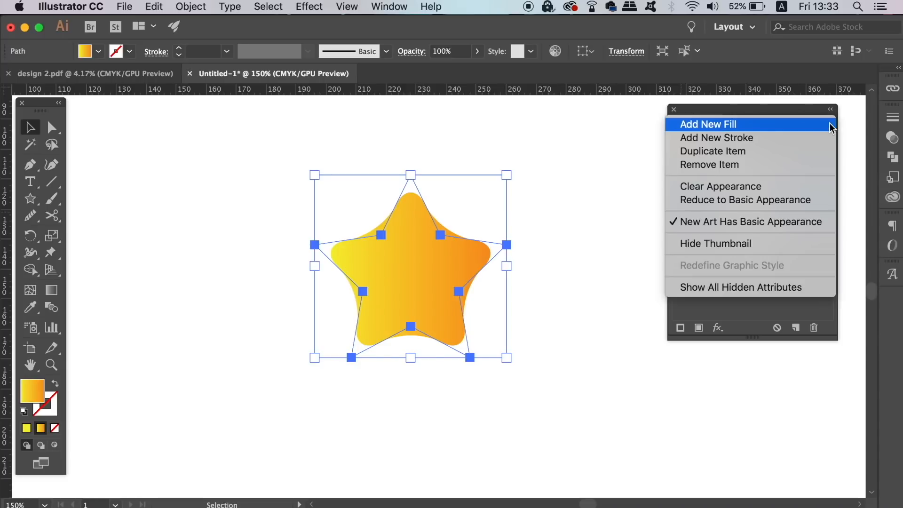
Add a second fill to the star with a magenta gradient
{"action": "left_click", "coordinate": [707, 124]}
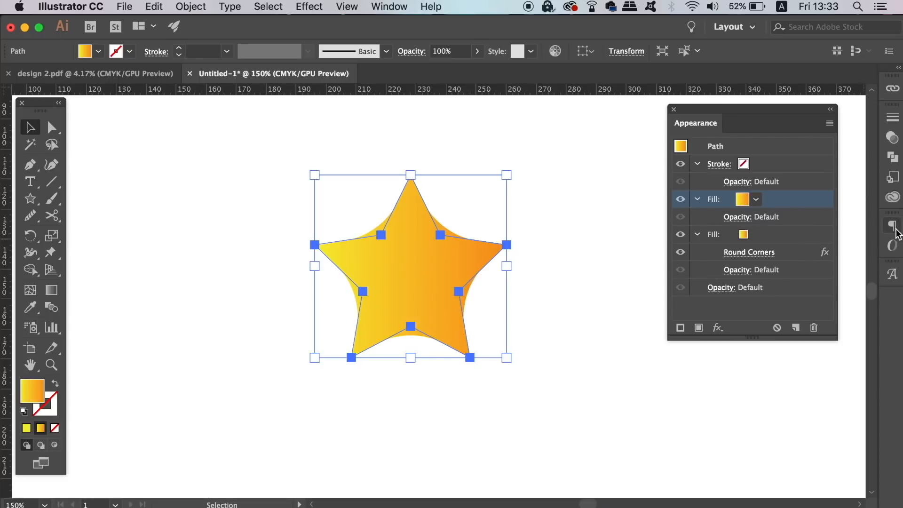
{"action": "left_click", "coordinate": [388, 6]}
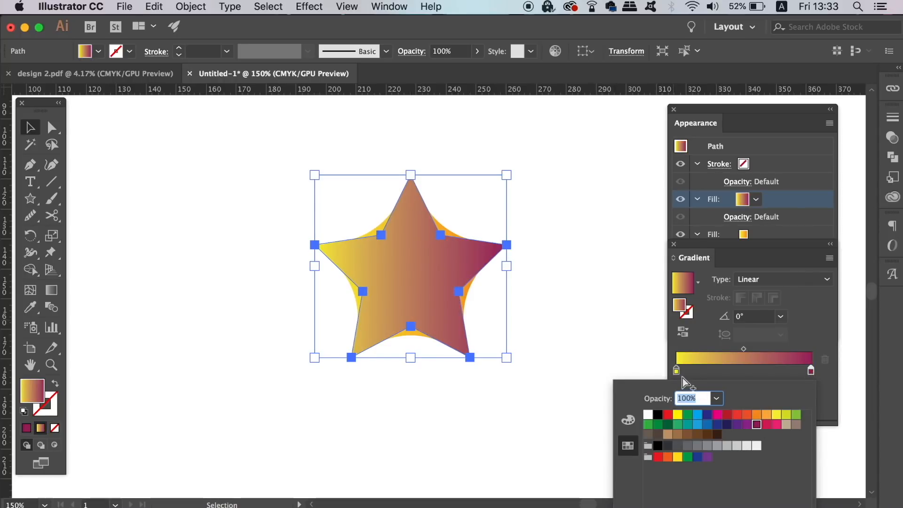
{"action": "left_click", "coordinate": [764, 424]}
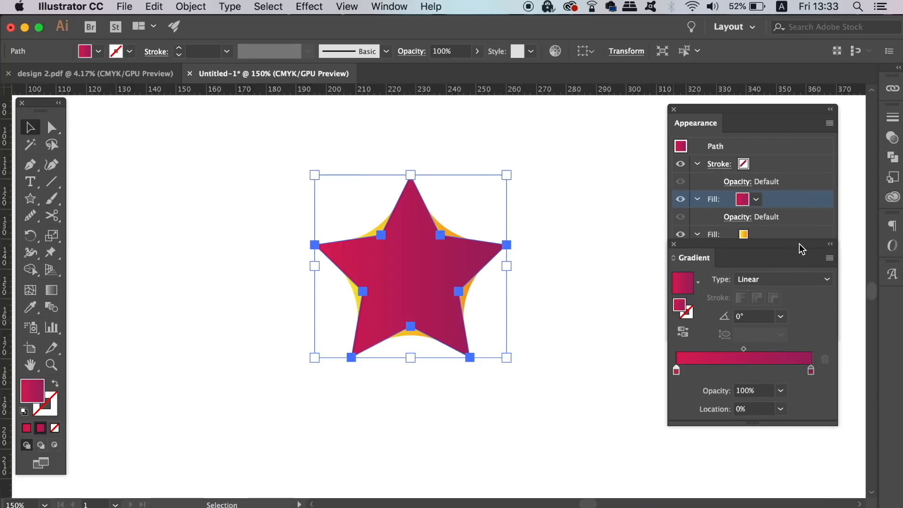
{"action": "mouse_move", "coordinate": [678, 248]}
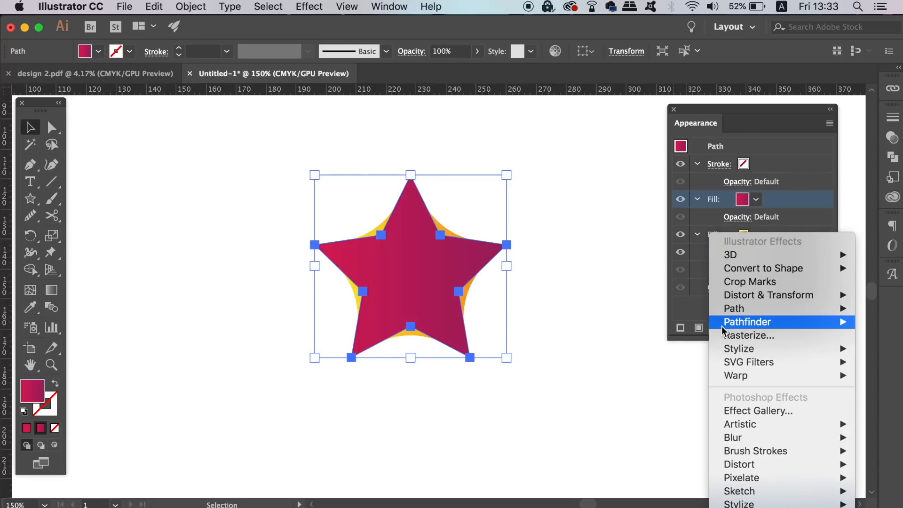
{"action": "mouse_move", "coordinate": [767, 294]}
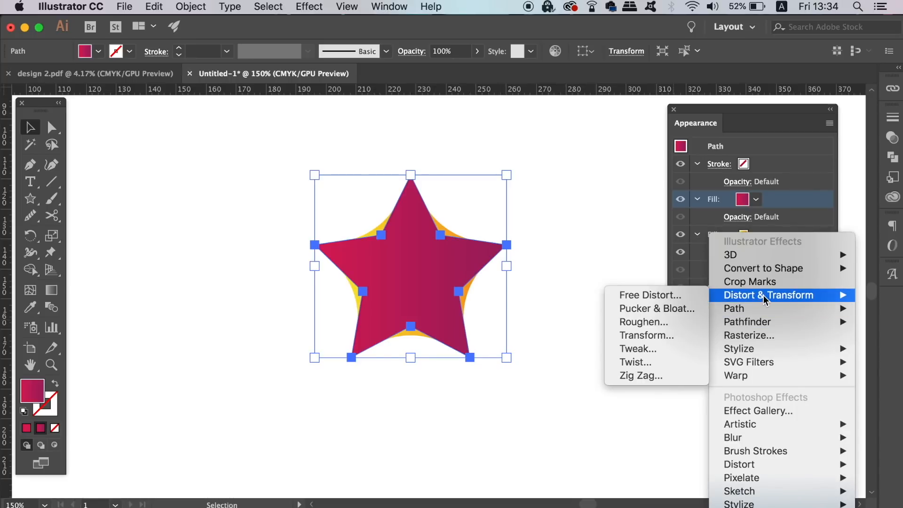
{"action": "mouse_move", "coordinate": [656, 308]}
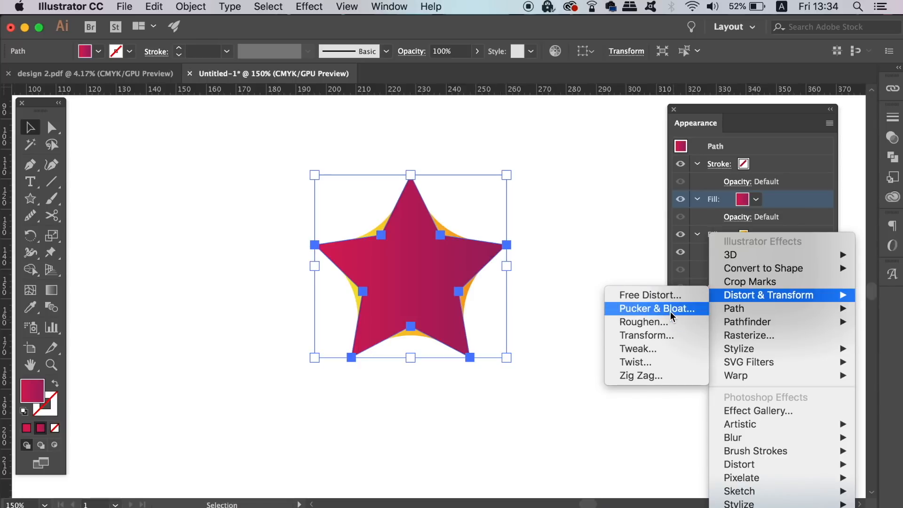
Apply Pucker & Bloat at about -122% to the magenta fill
{"action": "left_click", "coordinate": [653, 308]}
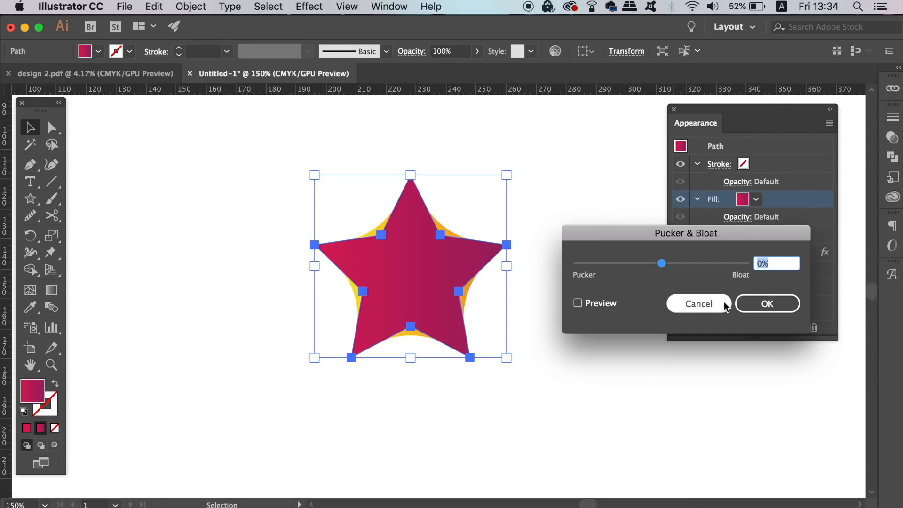
{"action": "left_click_drag", "start_coordinate": [661, 263], "coordinate": [647, 263]}
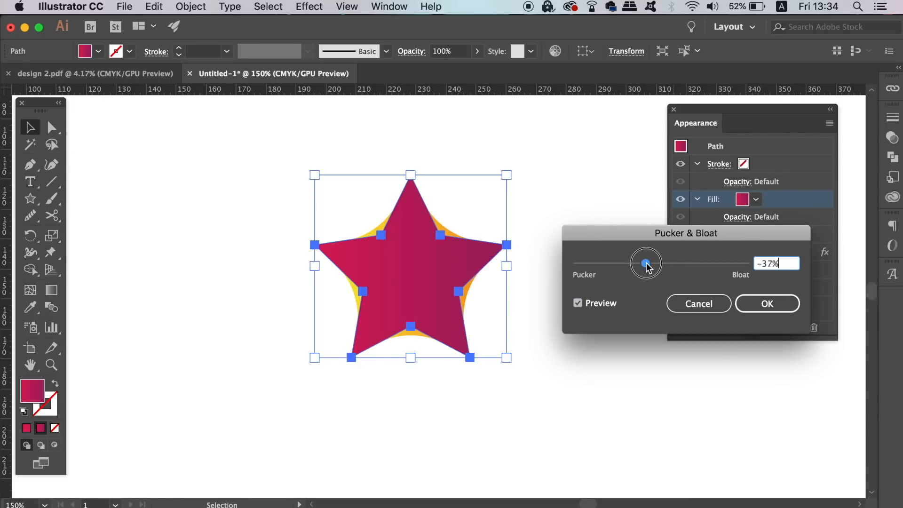
{"action": "left_click_drag", "start_coordinate": [646, 263], "coordinate": [614, 263]}
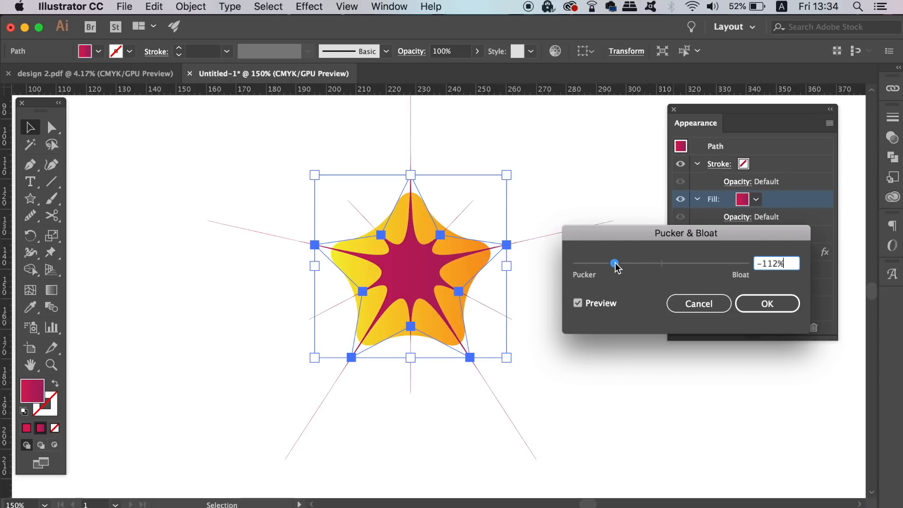
{"action": "left_click_drag", "start_coordinate": [613, 263], "coordinate": [688, 263]}
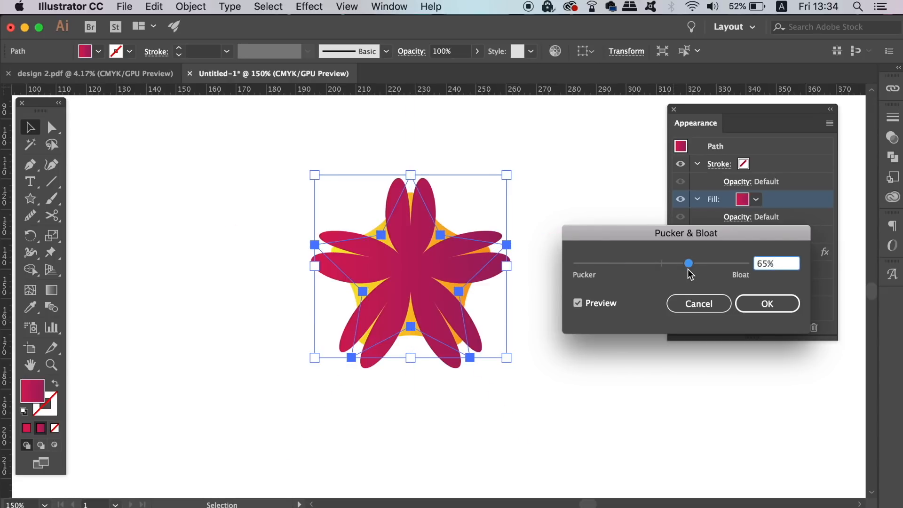
{"action": "left_click_drag", "start_coordinate": [688, 264], "coordinate": [743, 264]}
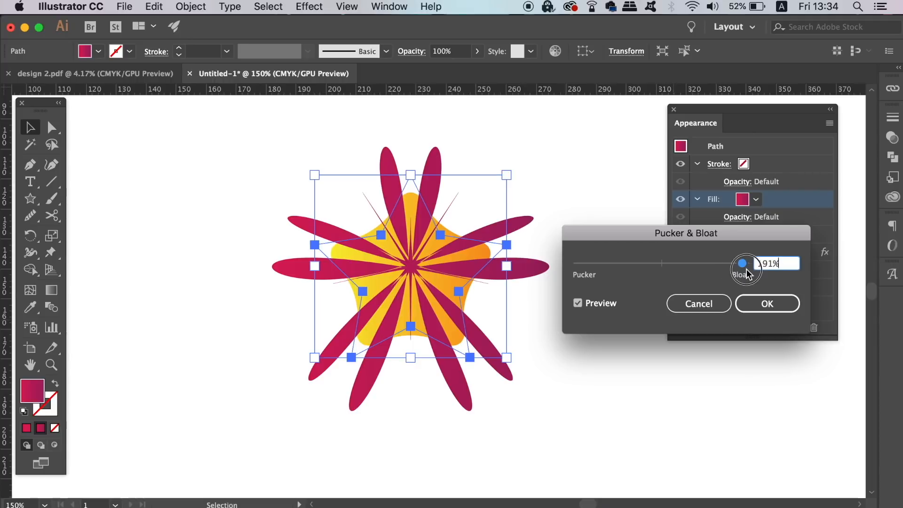
{"action": "left_click_drag", "start_coordinate": [741, 263], "coordinate": [638, 264]}
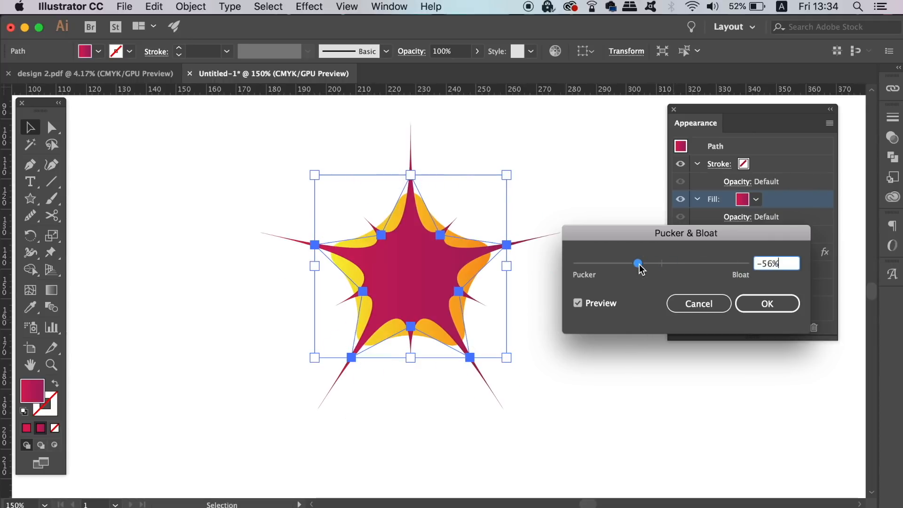
{"action": "left_click_drag", "start_coordinate": [636, 263], "coordinate": [610, 263]}
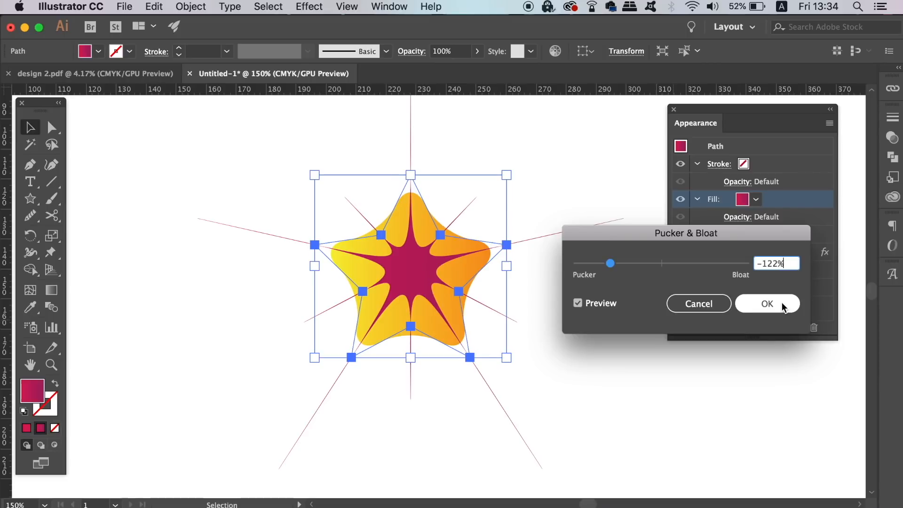
{"action": "left_click", "coordinate": [767, 304]}
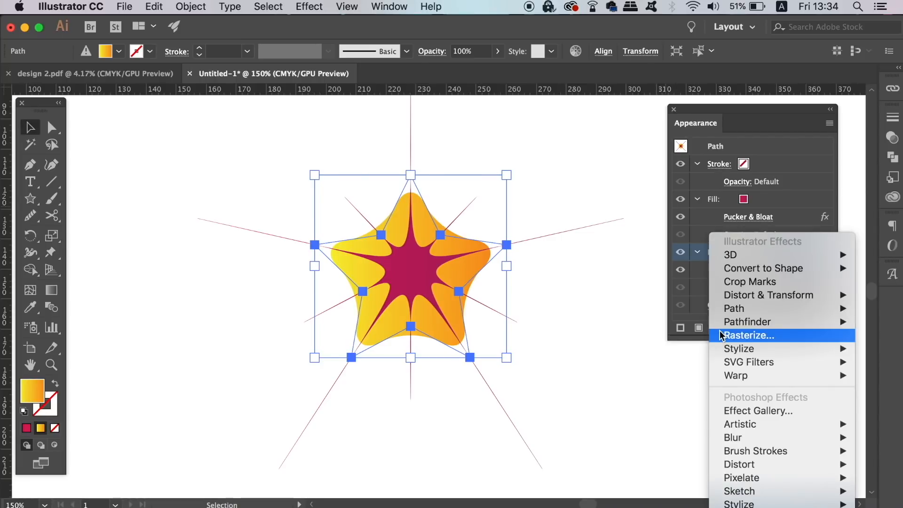
{"action": "mouse_move", "coordinate": [738, 501]}
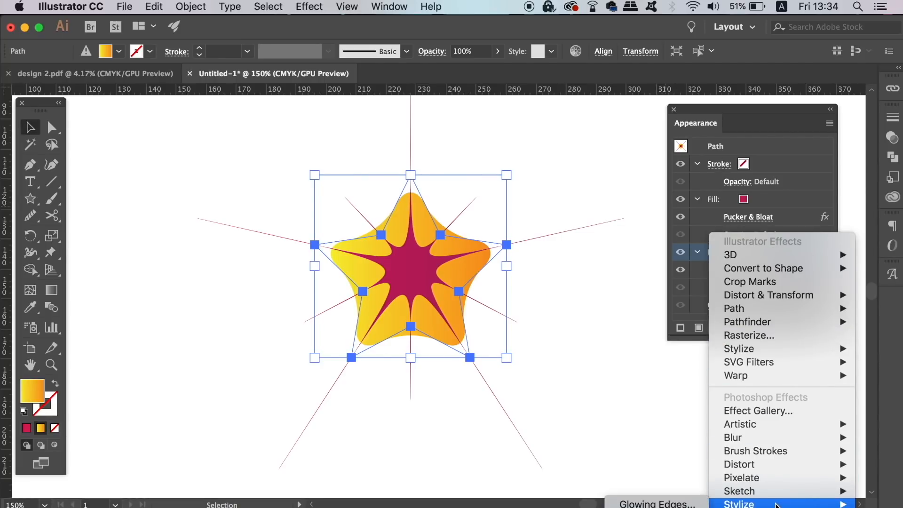
{"action": "mouse_move", "coordinate": [738, 348]}
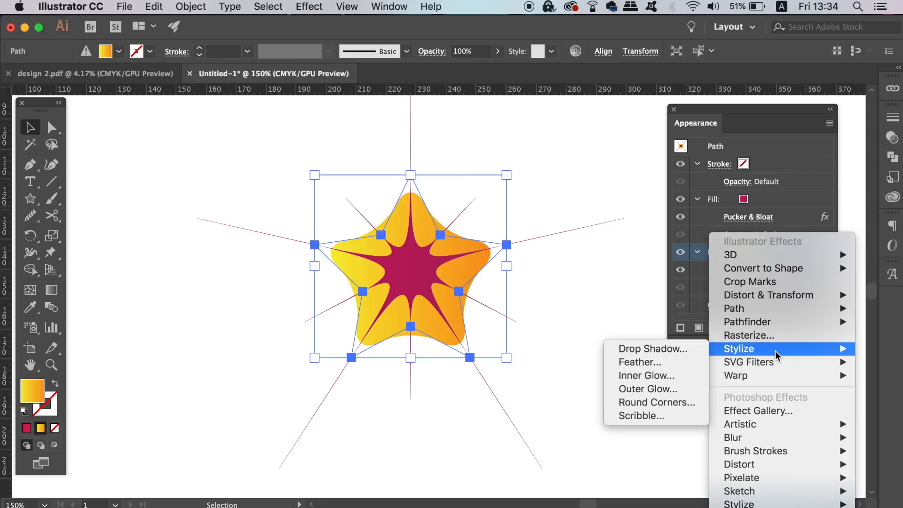
{"action": "mouse_move", "coordinate": [652, 349]}
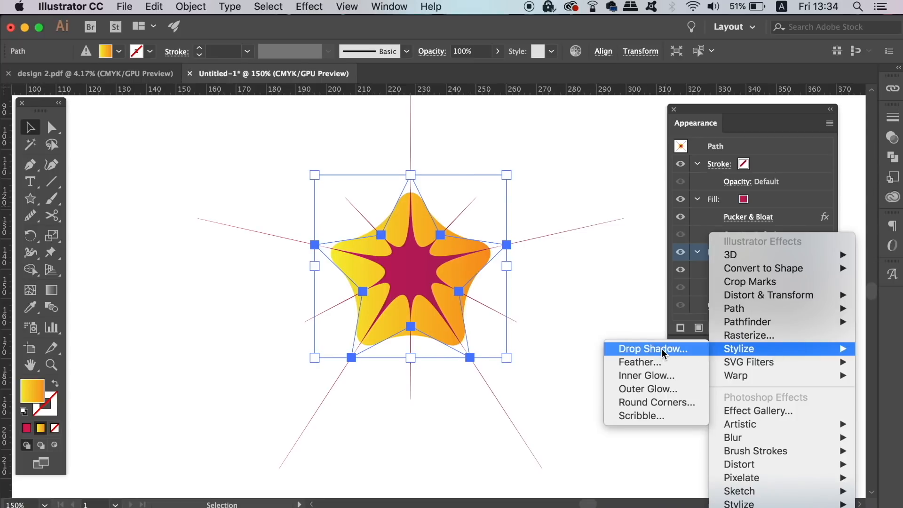
Add a Drop Shadow with 2 mm blur to the yellow-orange fill
{"action": "left_click", "coordinate": [651, 349]}
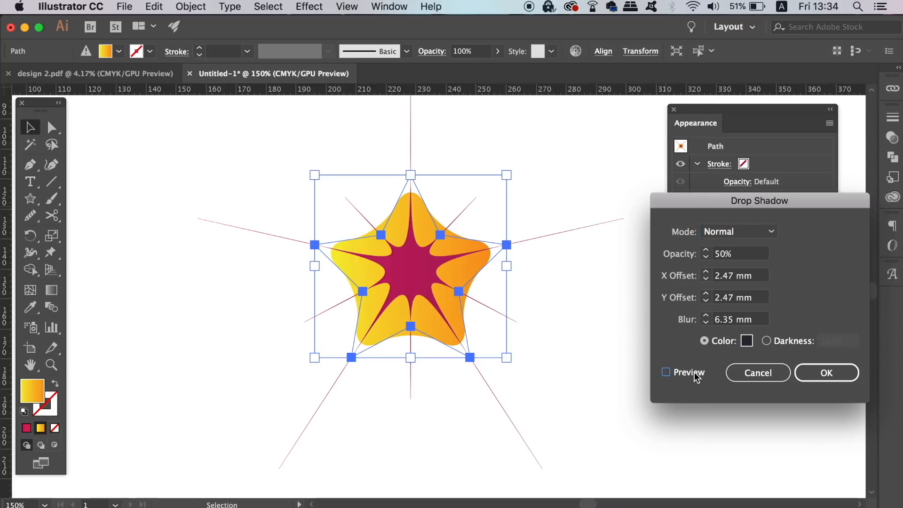
{"action": "left_click", "coordinate": [665, 372]}
{"action": "type", "text": "3"}
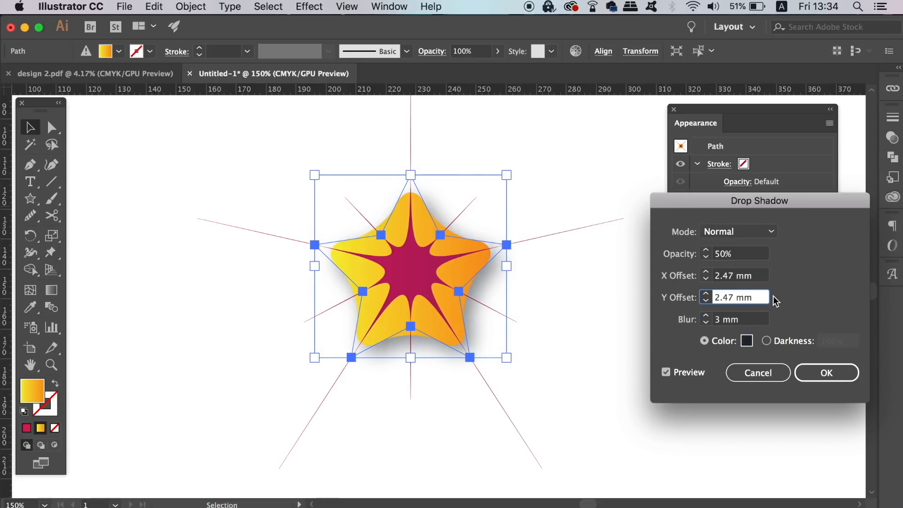
{"action": "left_click", "coordinate": [739, 319]}
{"action": "type", "text": "2"}
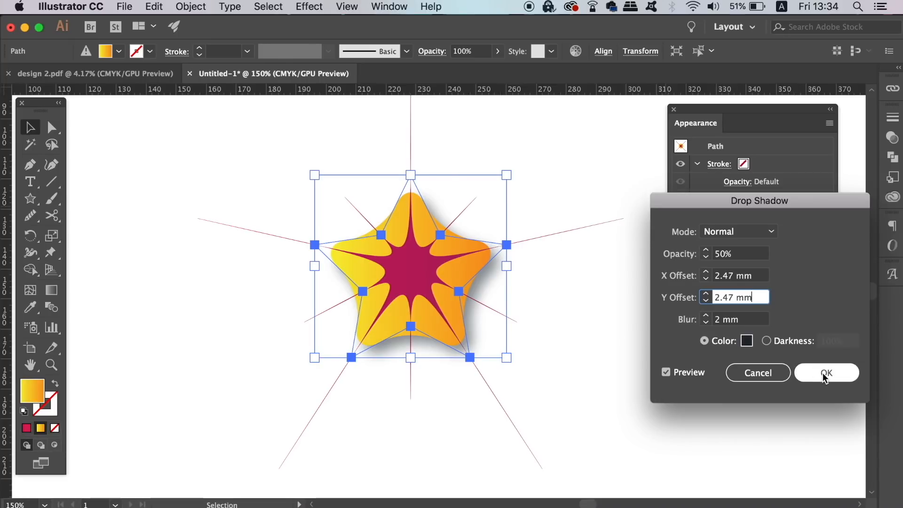
{"action": "left_click", "coordinate": [825, 373]}
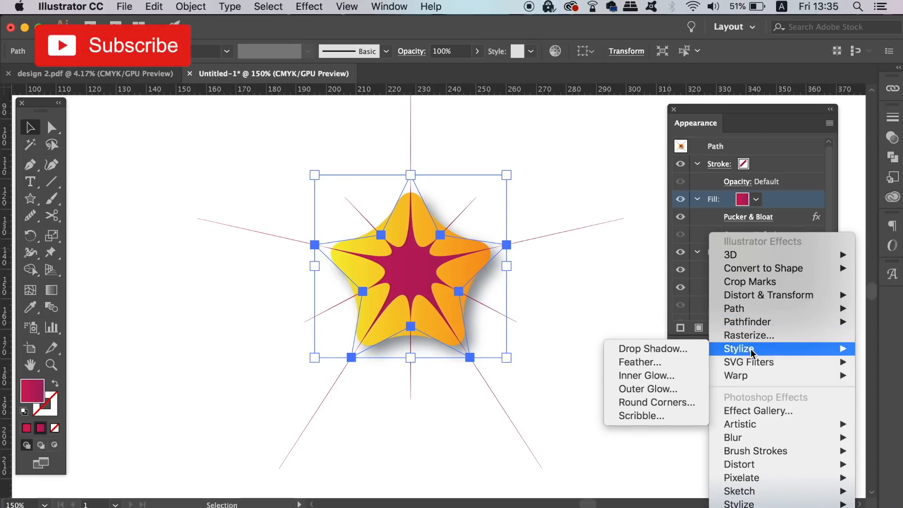
{"action": "mouse_move", "coordinate": [649, 389]}
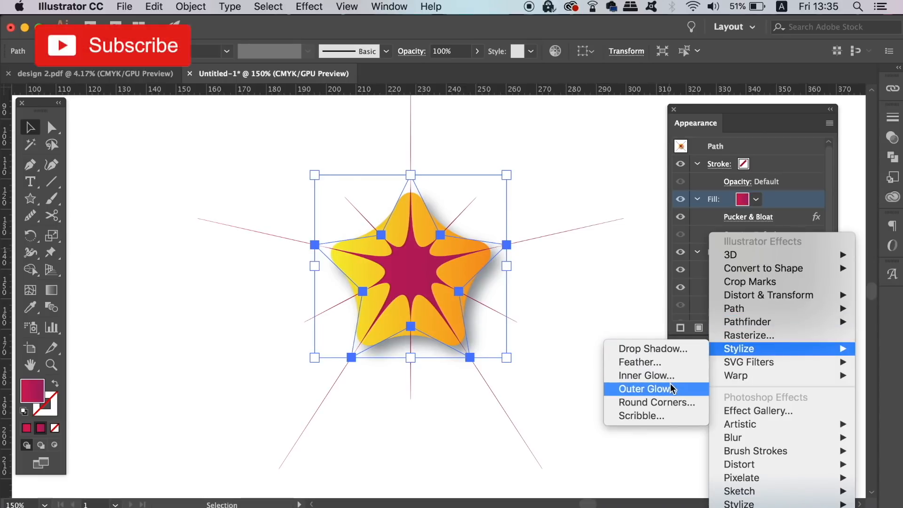
Apply an Outer Glow (75% opacity, 1.76 mm blur) to the magenta fill
{"action": "left_click", "coordinate": [650, 389]}
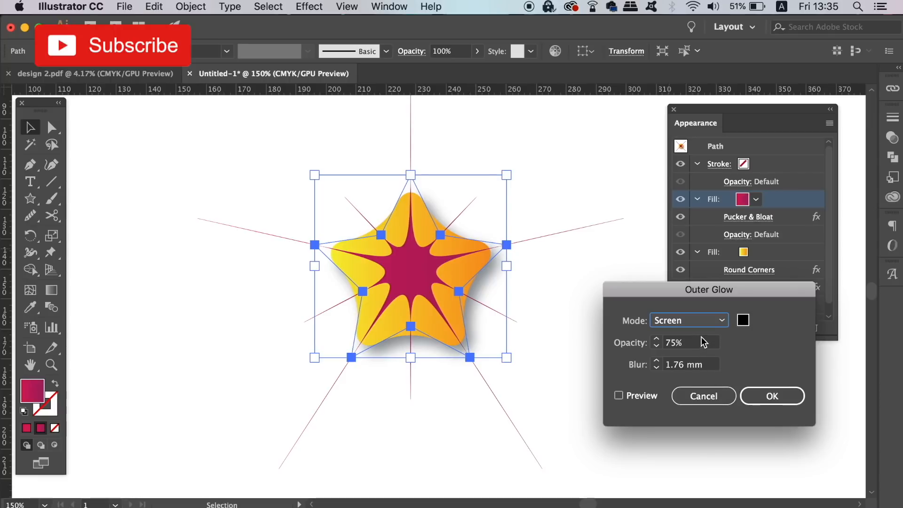
{"action": "left_click", "coordinate": [619, 395]}
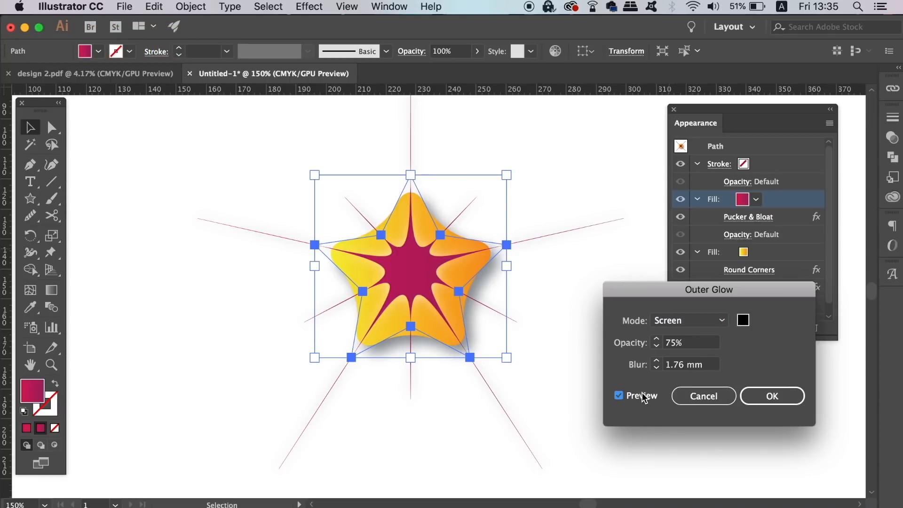
{"action": "left_click", "coordinate": [771, 396]}
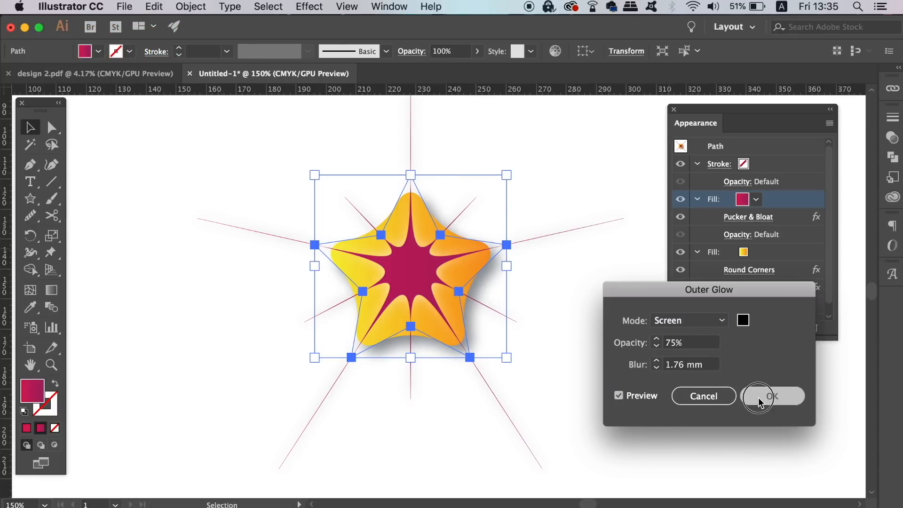
{"action": "left_click", "coordinate": [772, 395]}
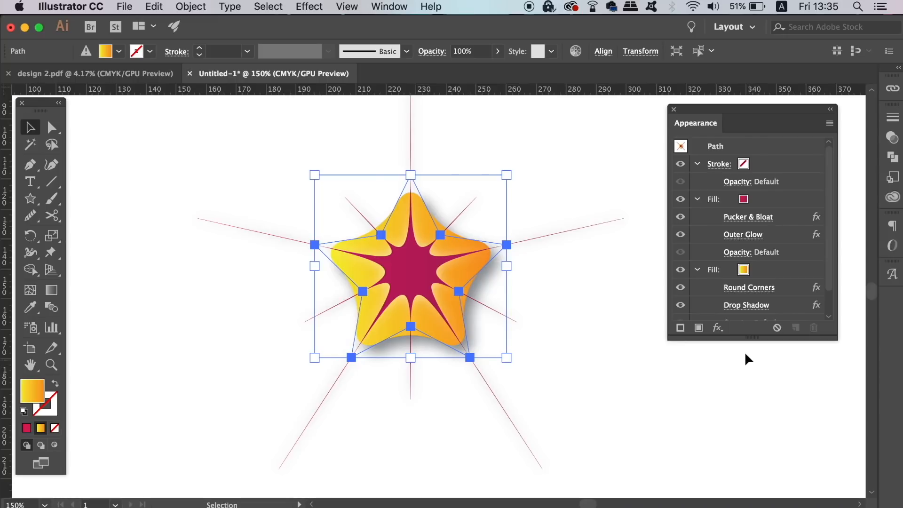
{"action": "mouse_move", "coordinate": [446, 305]}
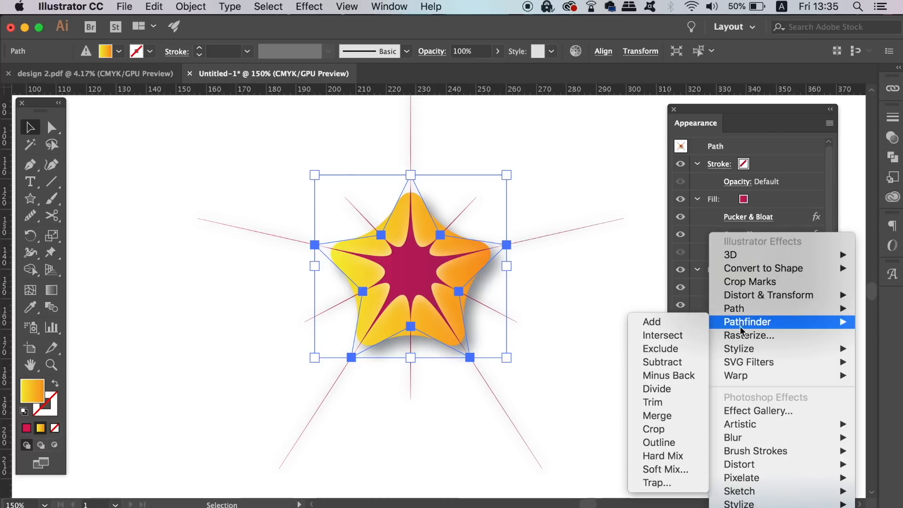
{"action": "mouse_move", "coordinate": [739, 348]}
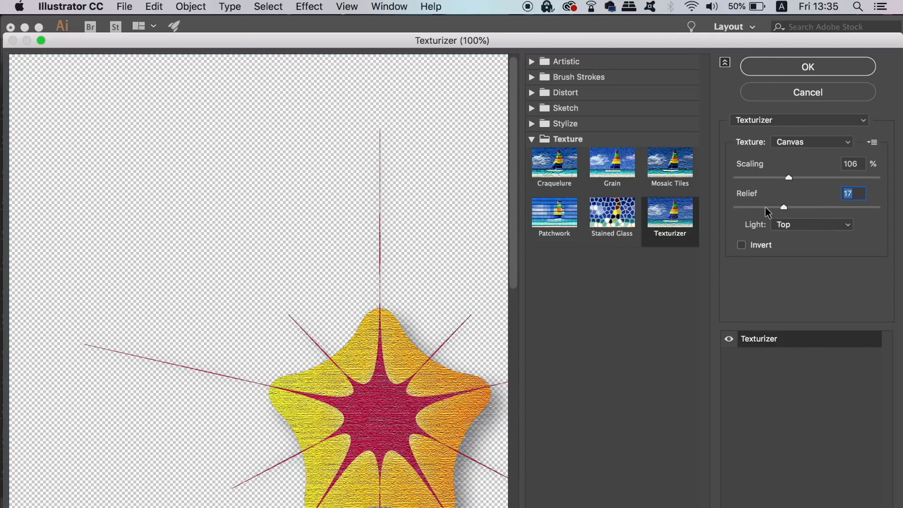
Lower the Canvas texture's relief to 4 and accept the Texturizer settings
{"action": "left_click_drag", "start_coordinate": [789, 207], "coordinate": [747, 207]}
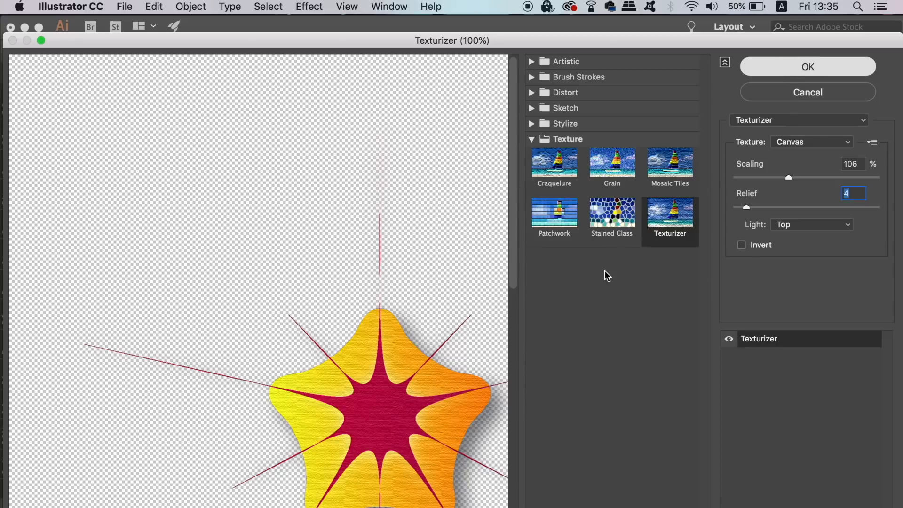
{"action": "left_click", "coordinate": [807, 67]}
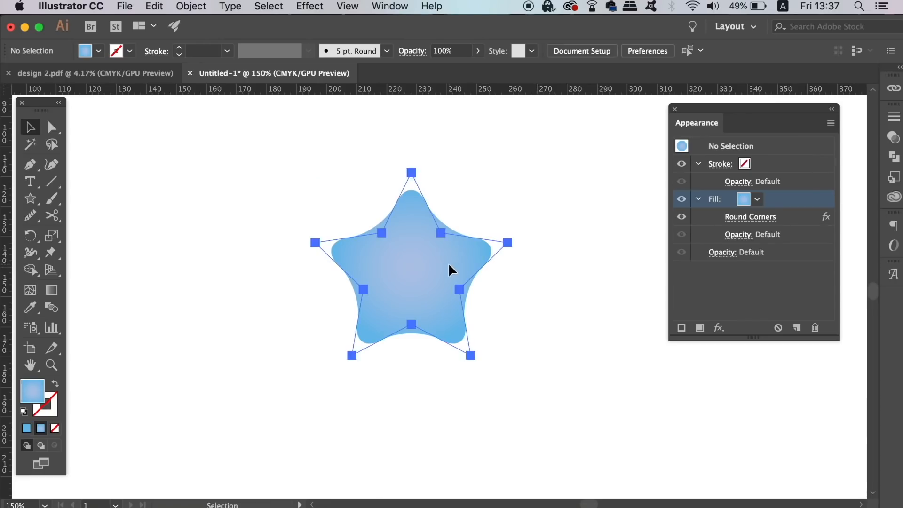
Apply a 3.5278 mm Offset Path to the blue star's new fill, checked with preview
{"action": "left_click", "coordinate": [831, 123]}
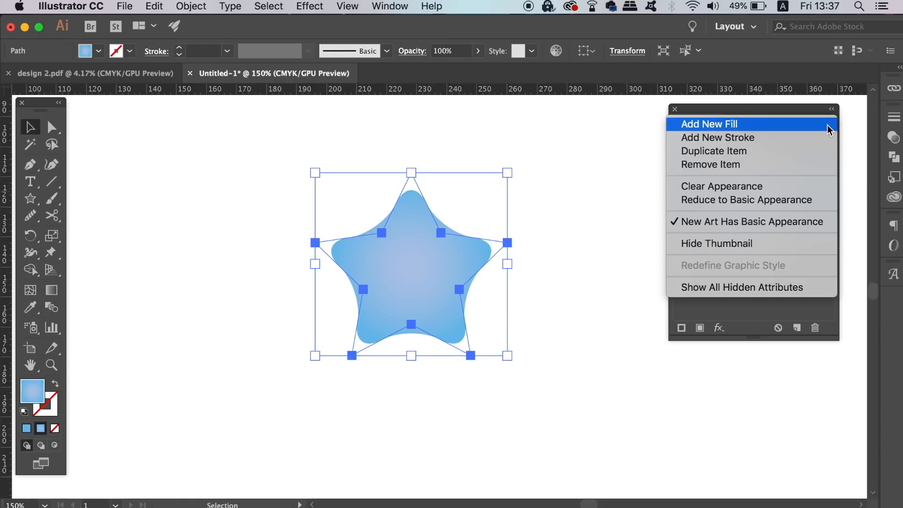
{"action": "mouse_move", "coordinate": [812, 151]}
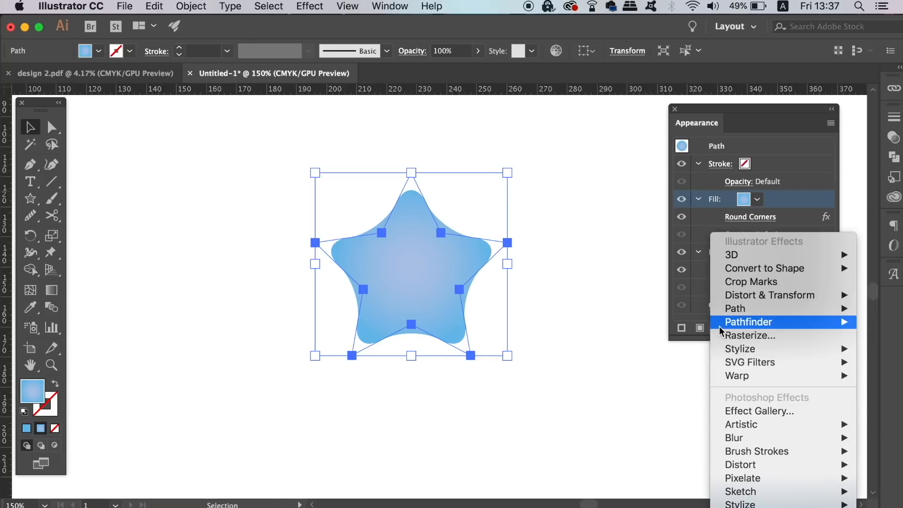
{"action": "mouse_move", "coordinate": [748, 321]}
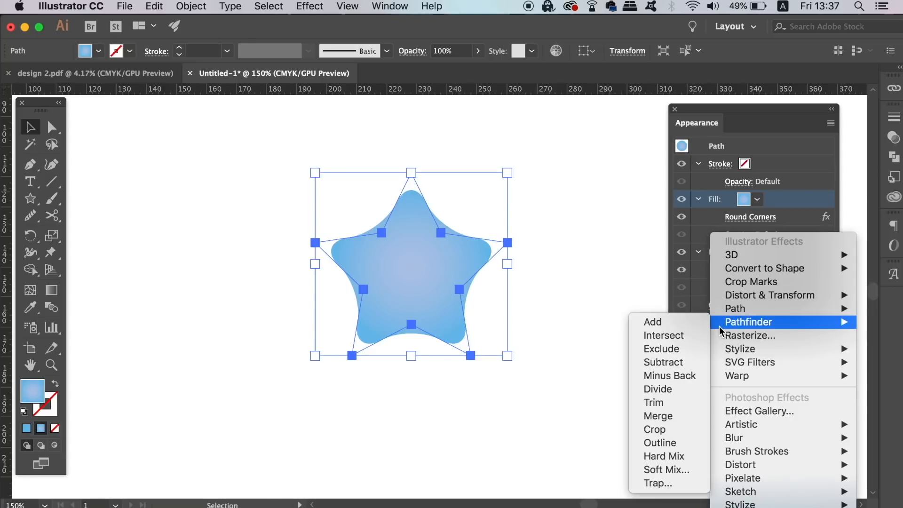
{"action": "mouse_move", "coordinate": [735, 307]}
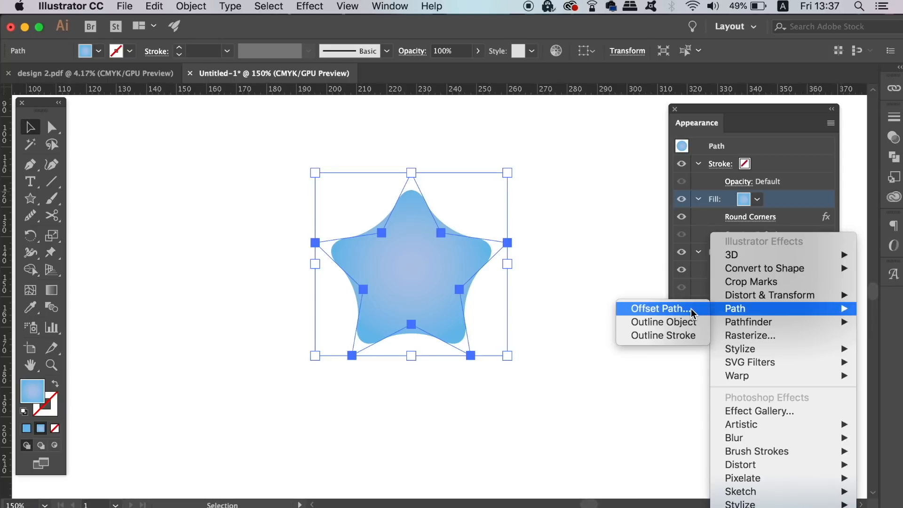
{"action": "left_click", "coordinate": [658, 307]}
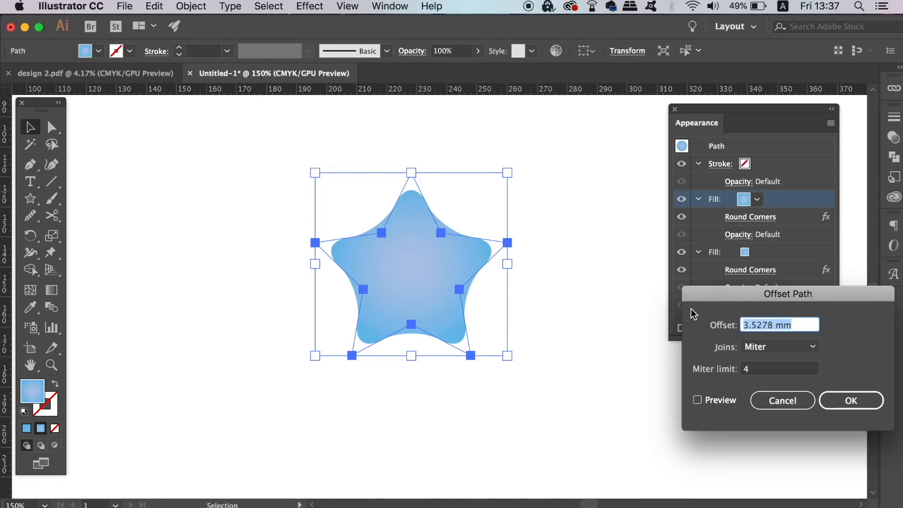
{"action": "left_click", "coordinate": [697, 400]}
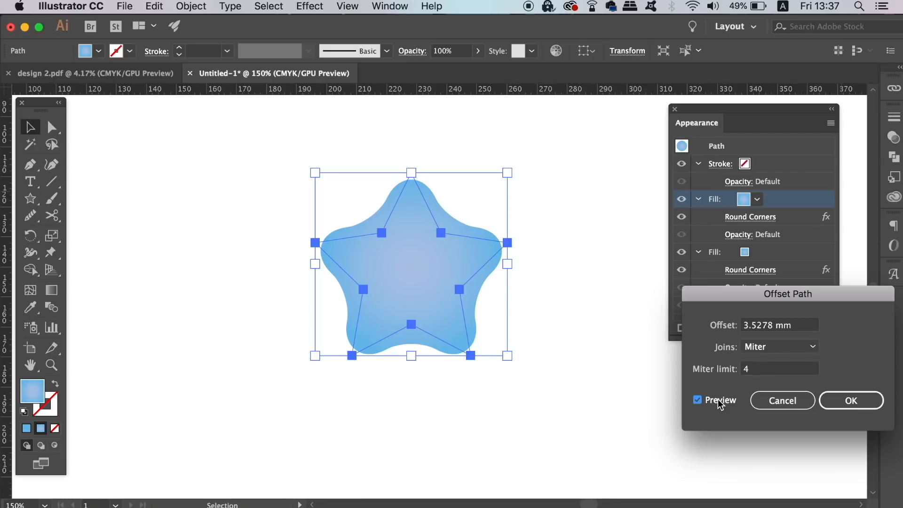
{"action": "mouse_move", "coordinate": [765, 373]}
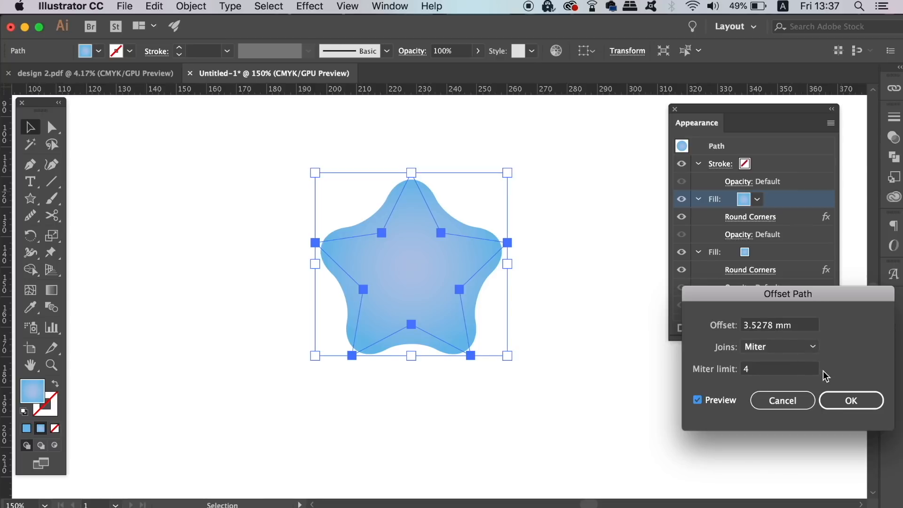
{"action": "left_click", "coordinate": [851, 400]}
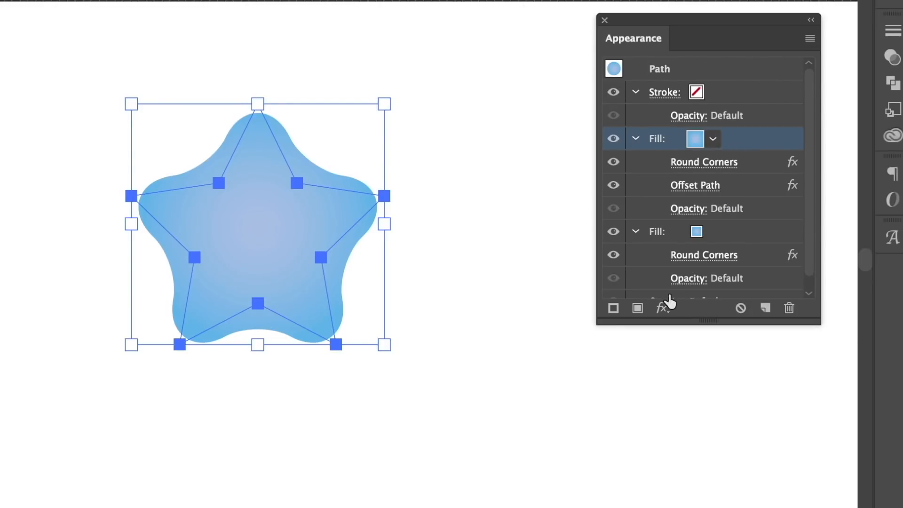
{"action": "mouse_move", "coordinate": [687, 213]}
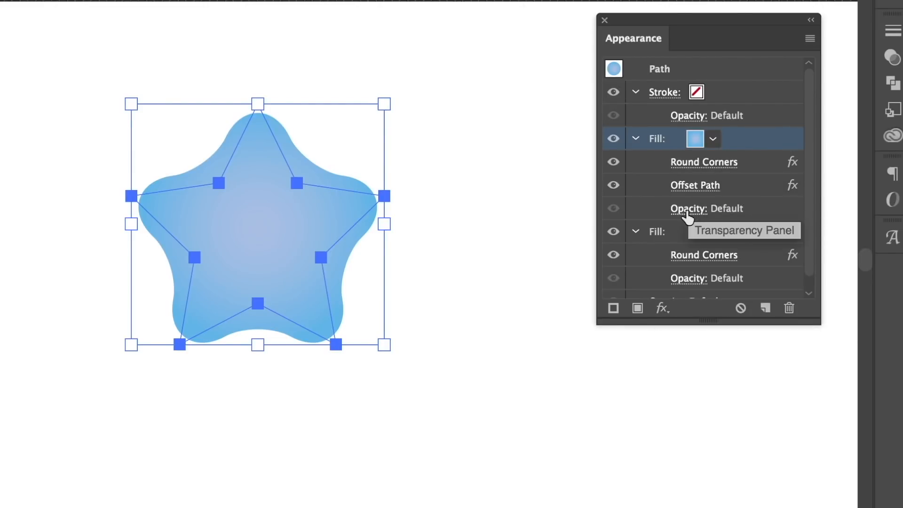
Set the star's top fill blending mode to Overlay and preview the result
{"action": "left_click", "coordinate": [706, 208]}
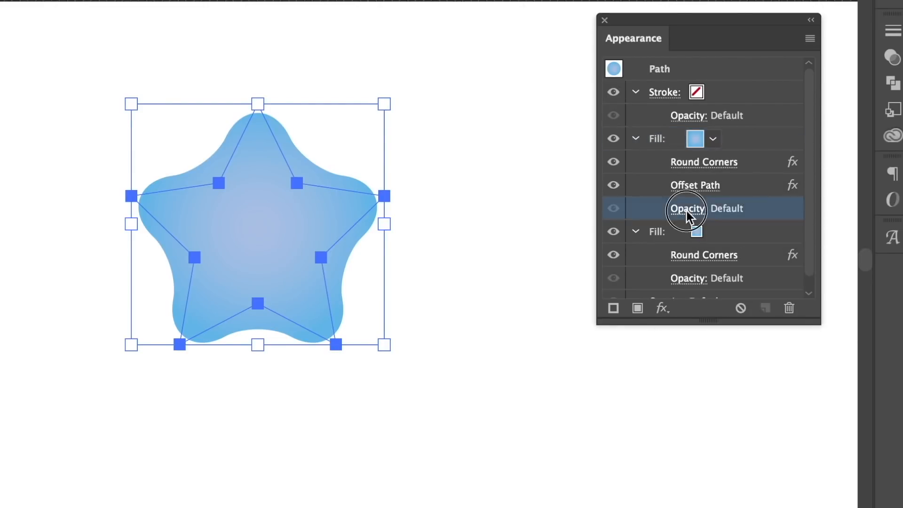
{"action": "left_click", "coordinate": [686, 208]}
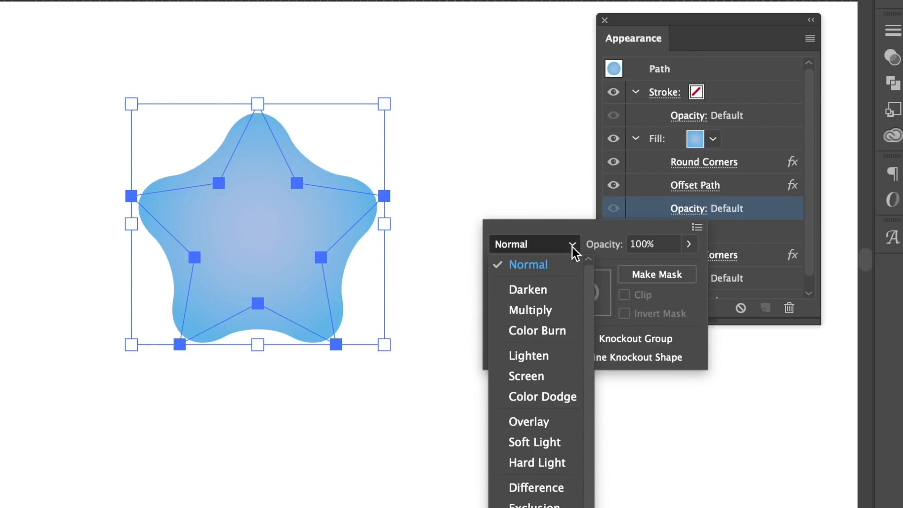
{"action": "mouse_move", "coordinate": [561, 294]}
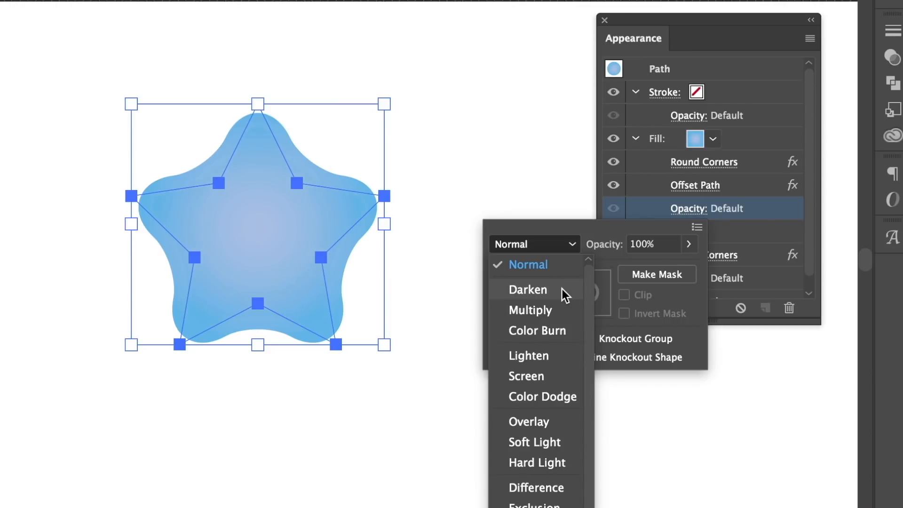
{"action": "left_click", "coordinate": [526, 289]}
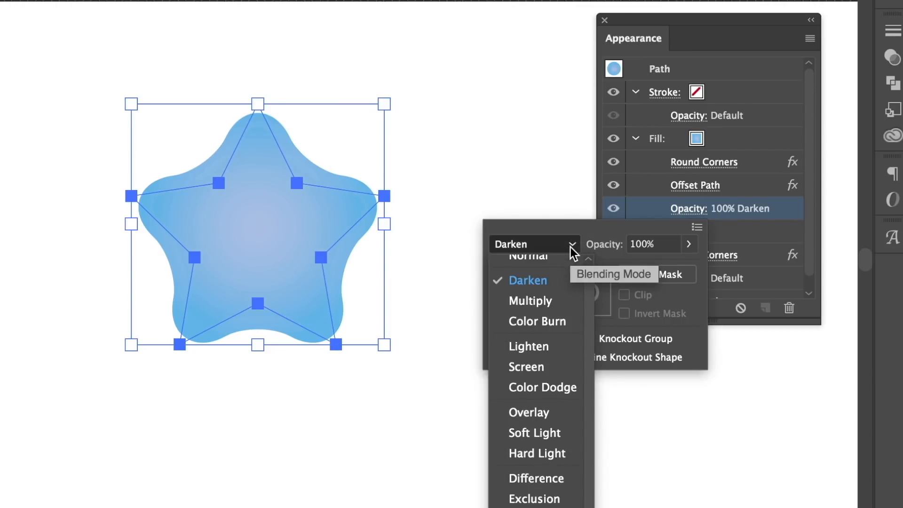
{"action": "left_click", "coordinate": [528, 412]}
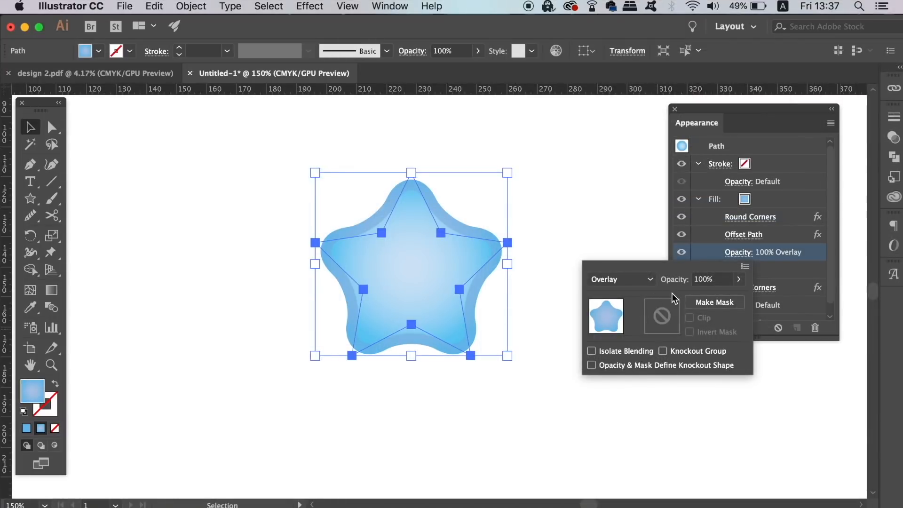
{"action": "mouse_move", "coordinate": [641, 314]}
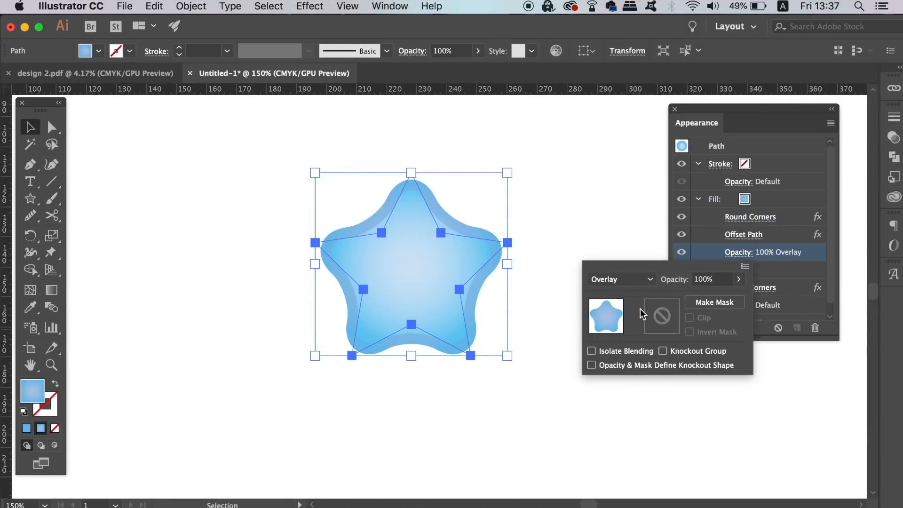
{"action": "left_click", "coordinate": [576, 280]}
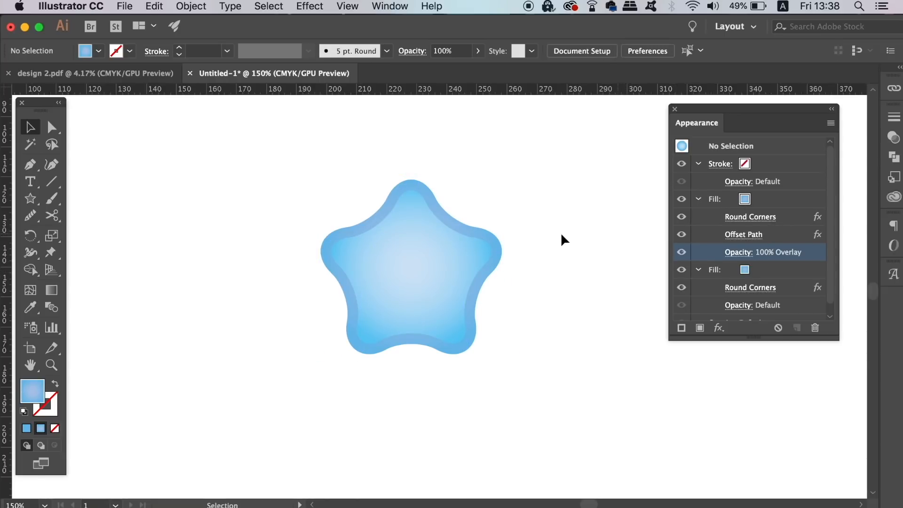
Duplicate the top fill and raise its Offset Path distance to 6 mm
{"action": "left_click", "coordinate": [409, 262]}
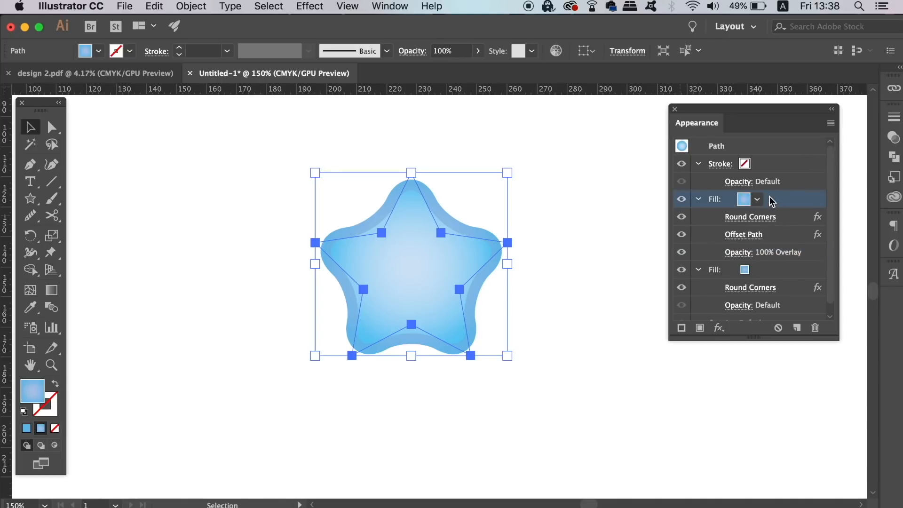
{"action": "left_click", "coordinate": [830, 123]}
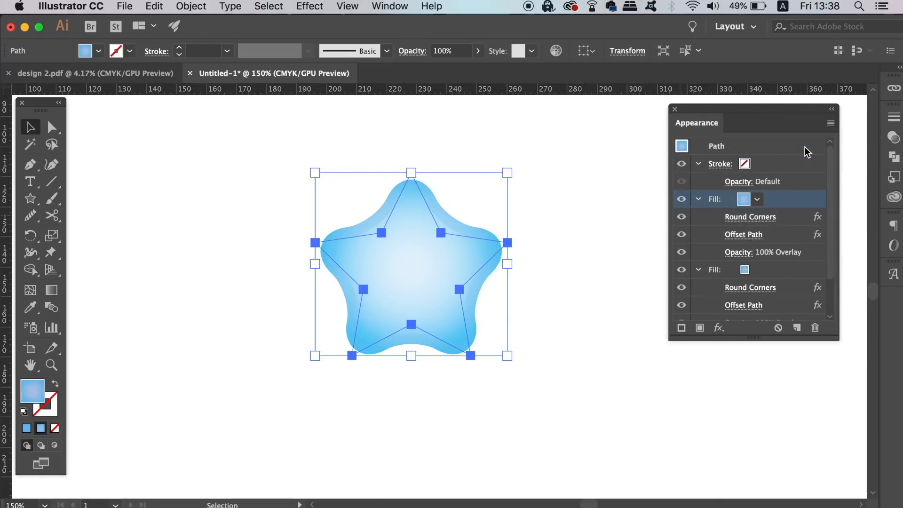
{"action": "mouse_move", "coordinate": [752, 238]}
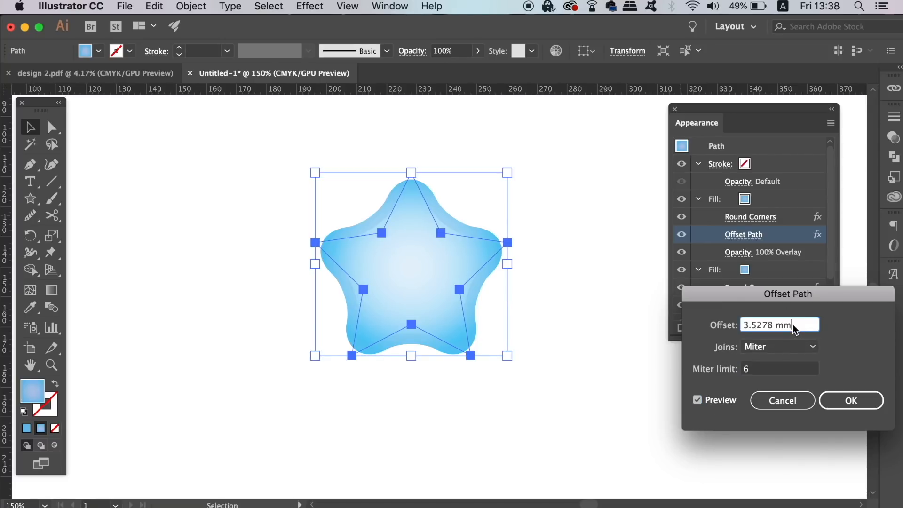
{"action": "triple_click", "coordinate": [779, 325]}
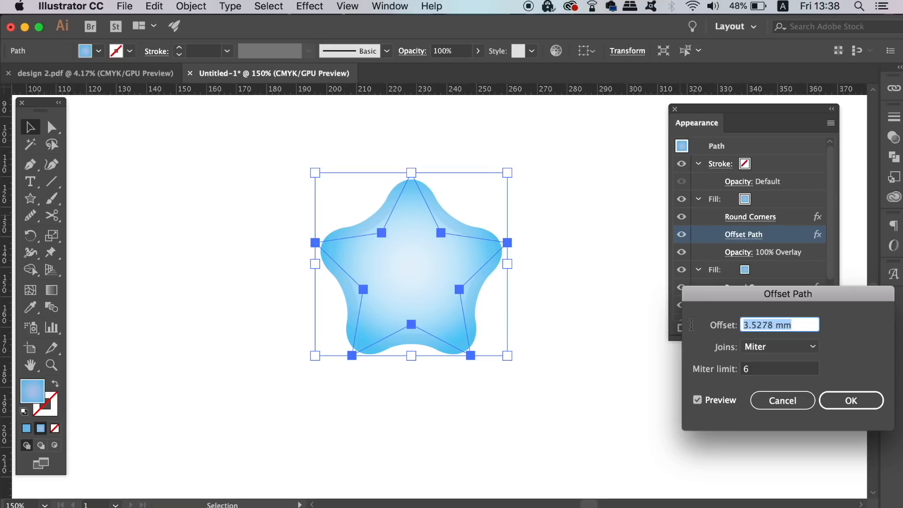
{"action": "type", "text": "6 mm"}
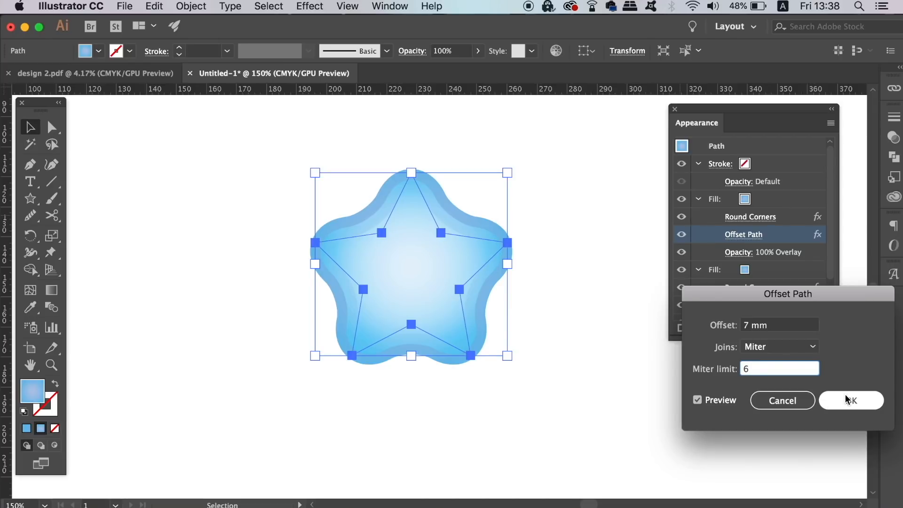
{"action": "left_click", "coordinate": [779, 368]}
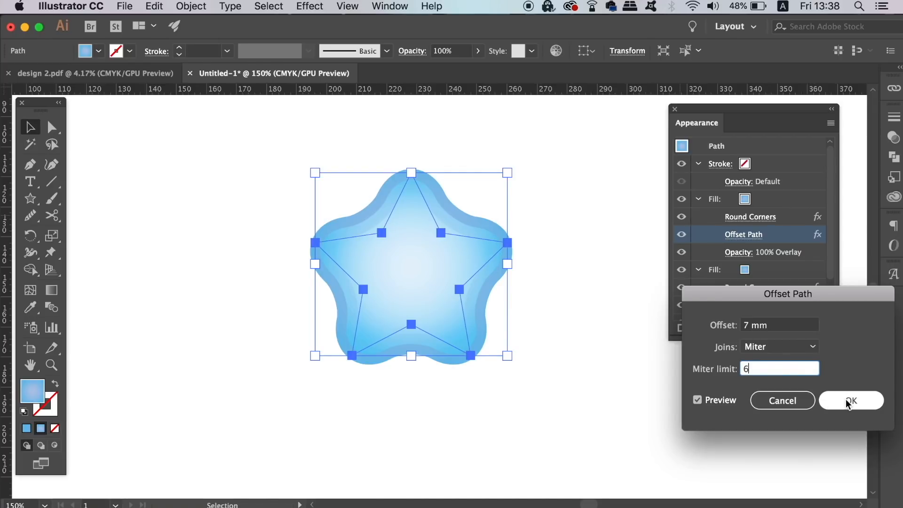
{"action": "left_click", "coordinate": [850, 400]}
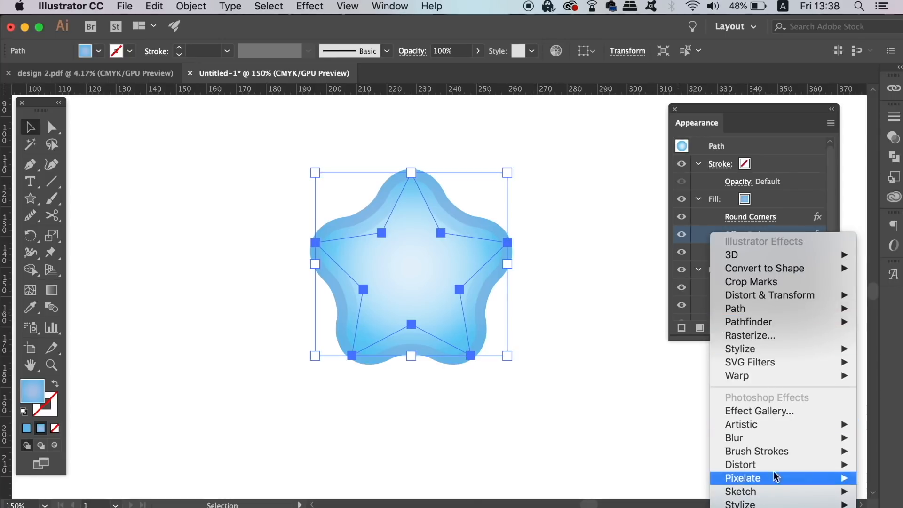
{"action": "mouse_move", "coordinate": [739, 349]}
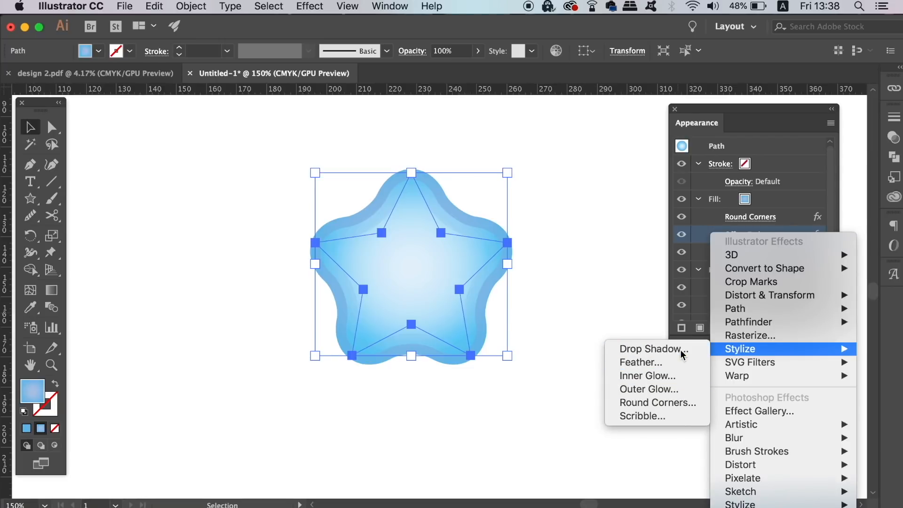
Add a Drop Shadow at 20% opacity to the star's top fill
{"action": "left_click", "coordinate": [651, 349]}
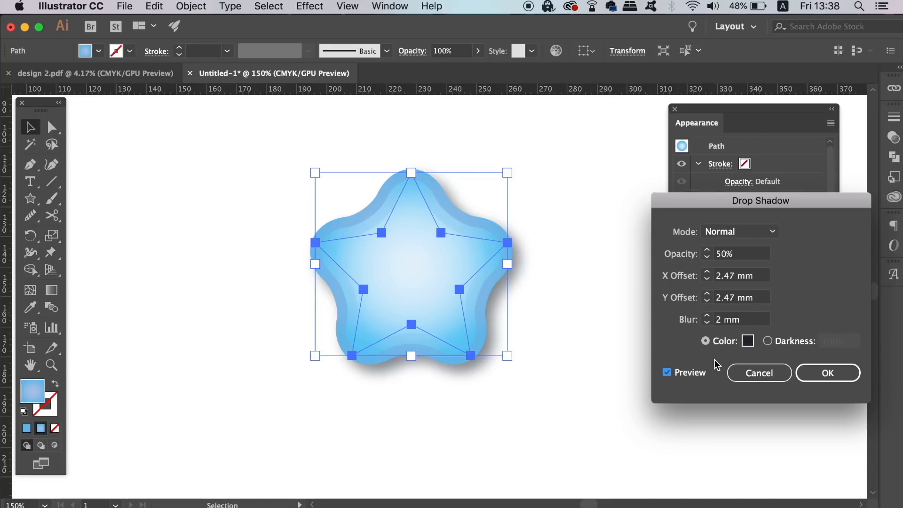
{"action": "mouse_move", "coordinate": [748, 322]}
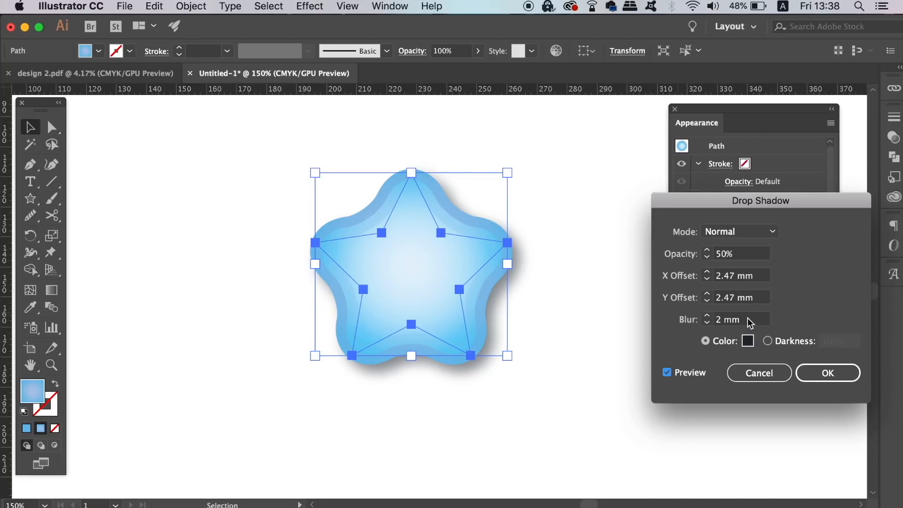
{"action": "left_click", "coordinate": [739, 319]}
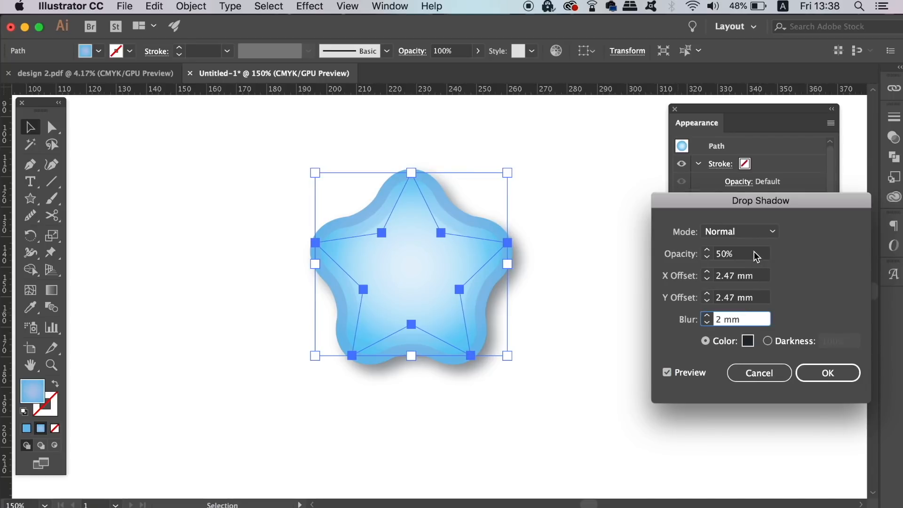
{"action": "type", "text": "2"}
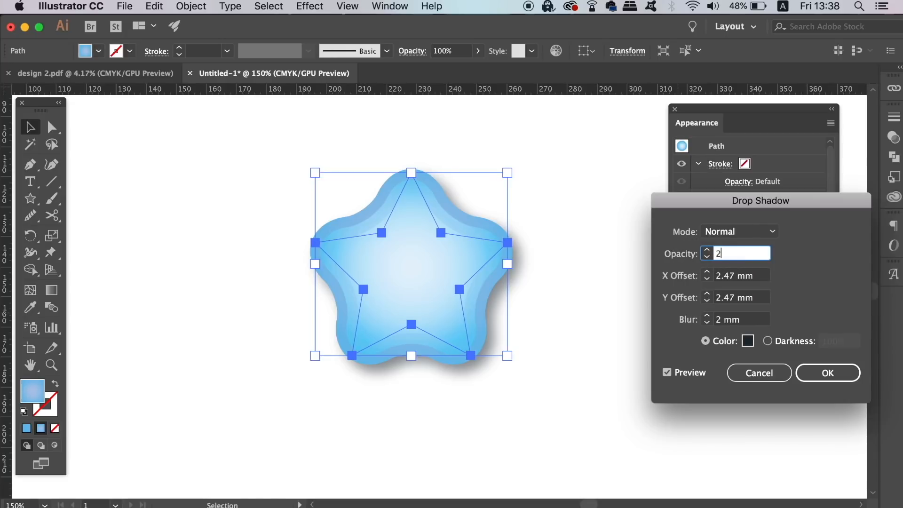
{"action": "key", "text": "Tab"}
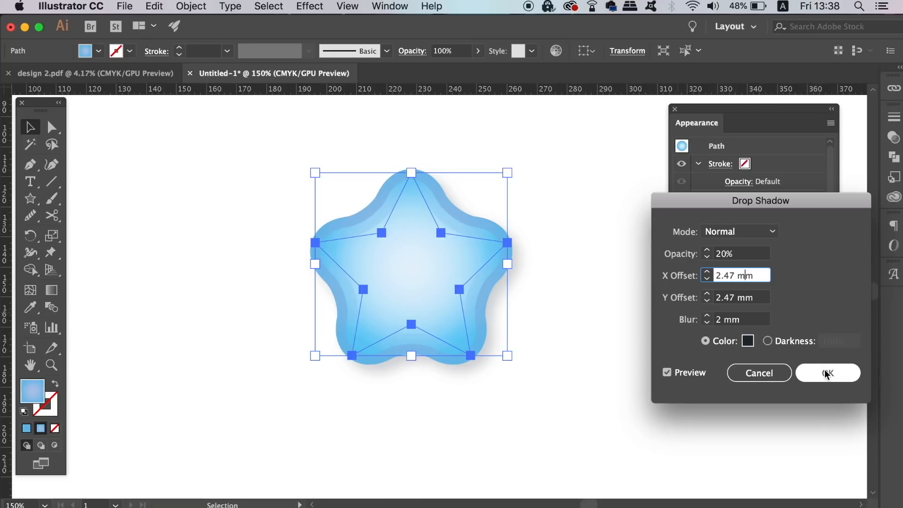
{"action": "left_click", "coordinate": [827, 372]}
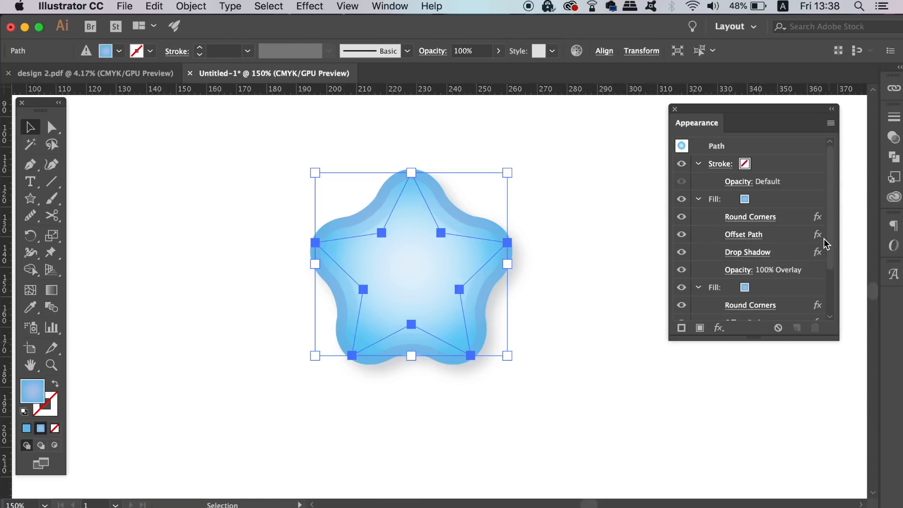
{"action": "scroll", "scroll_direction": "down", "scroll_amount": 3}
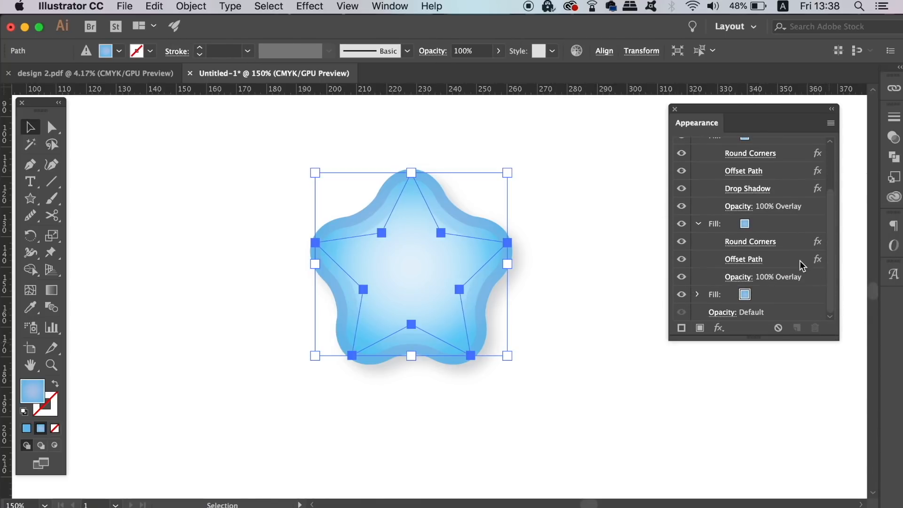
Give the second overlay fill its own previewed drop shadow
{"action": "left_click", "coordinate": [713, 223]}
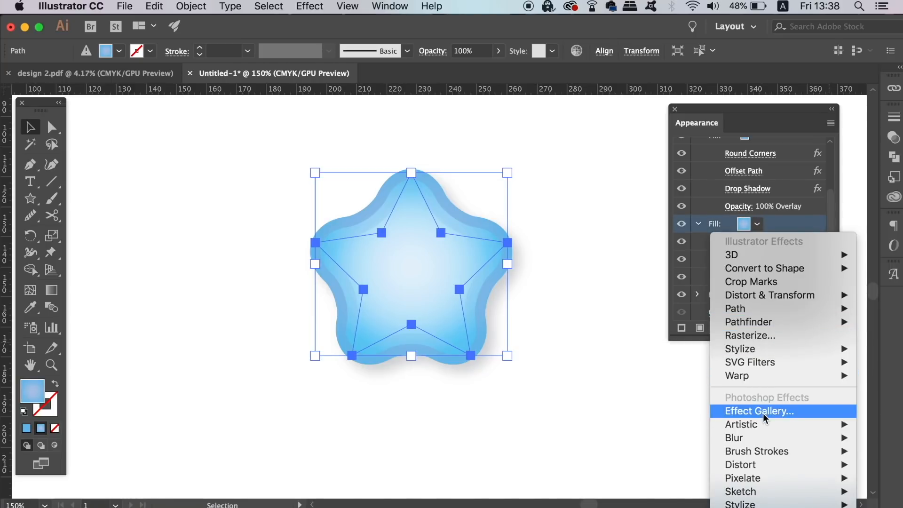
{"action": "mouse_move", "coordinate": [739, 348]}
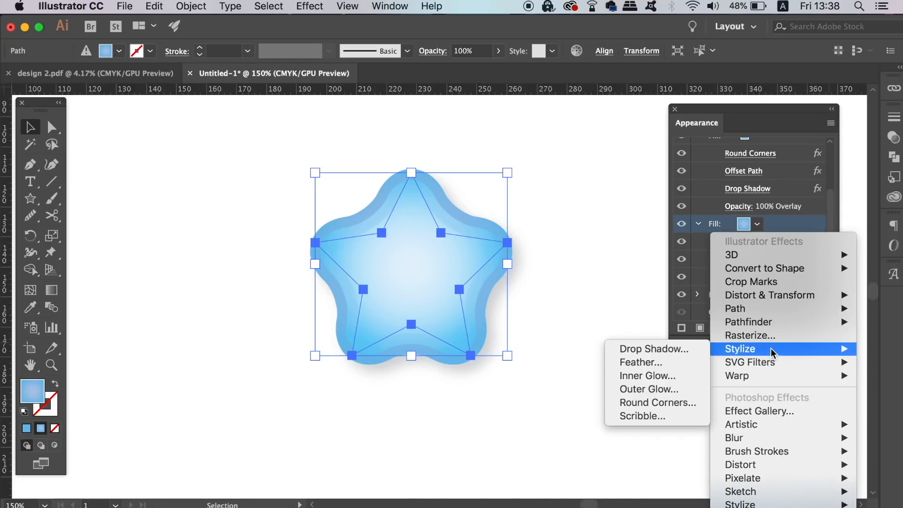
{"action": "left_click", "coordinate": [652, 348]}
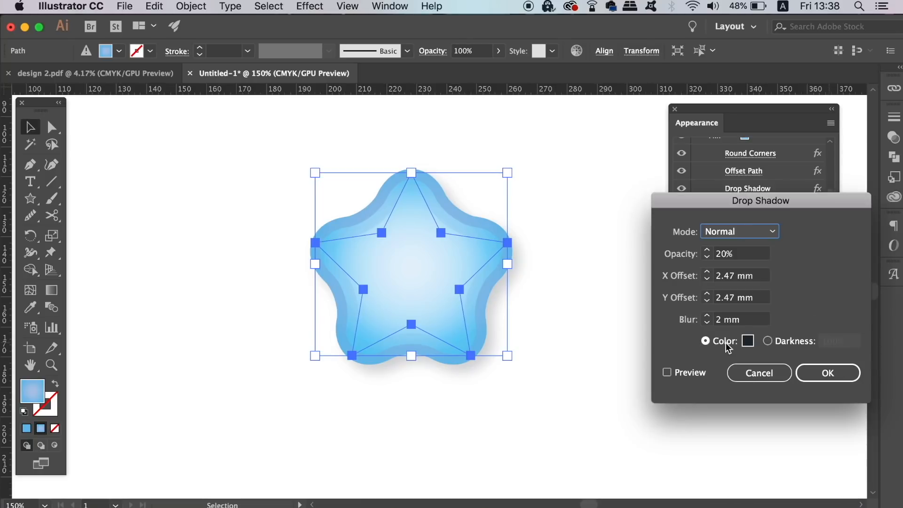
{"action": "left_click", "coordinate": [667, 372]}
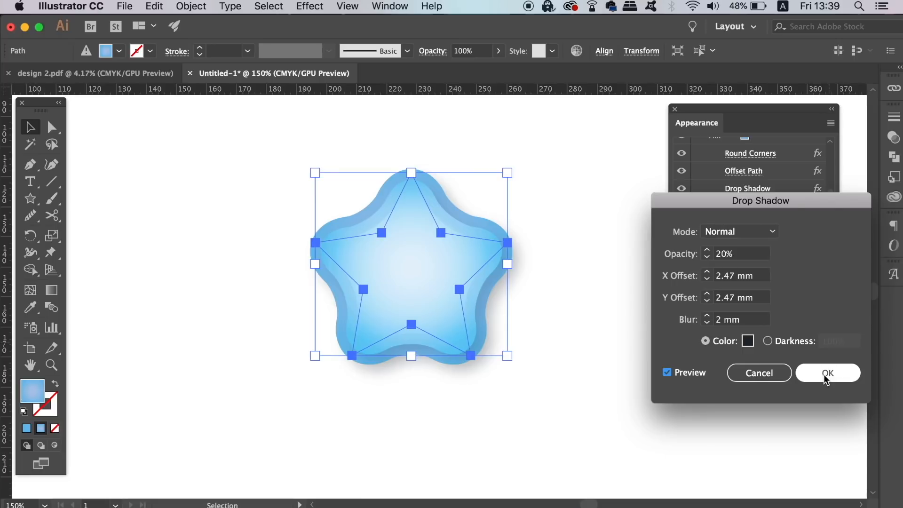
{"action": "left_click", "coordinate": [827, 373]}
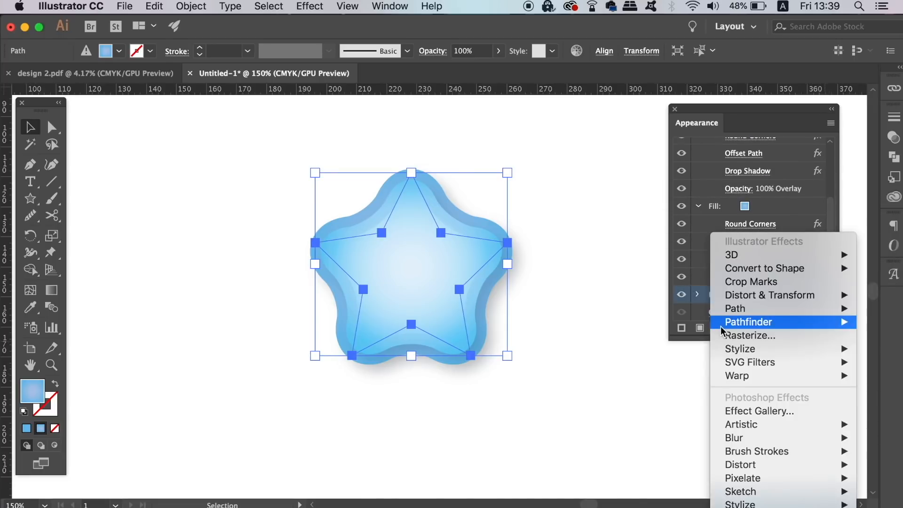
{"action": "mouse_move", "coordinate": [739, 348]}
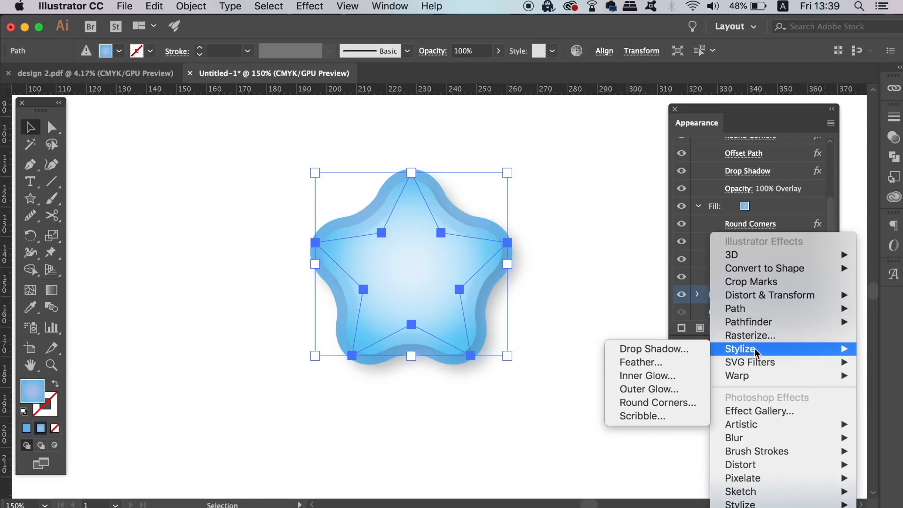
Add a drop shadow to the simpler rounded star, previewed and confirmed
{"action": "left_click", "coordinate": [652, 348]}
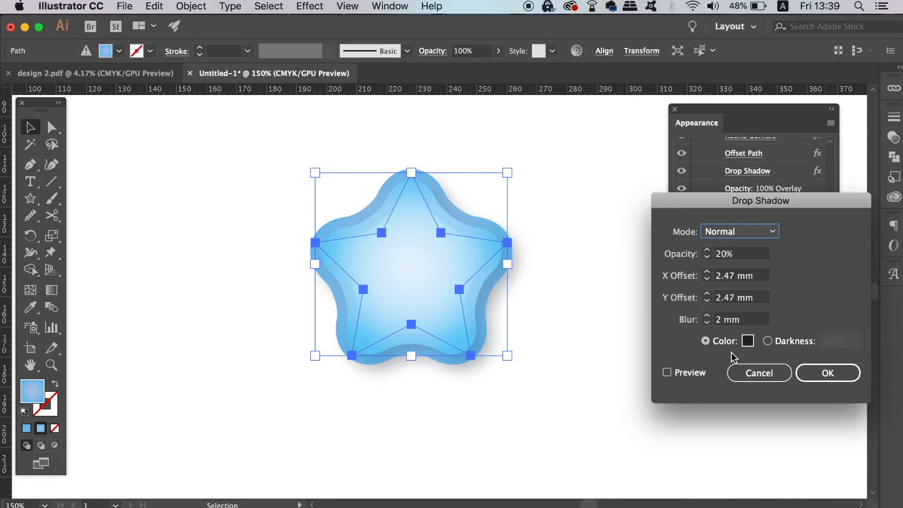
{"action": "left_click", "coordinate": [666, 372]}
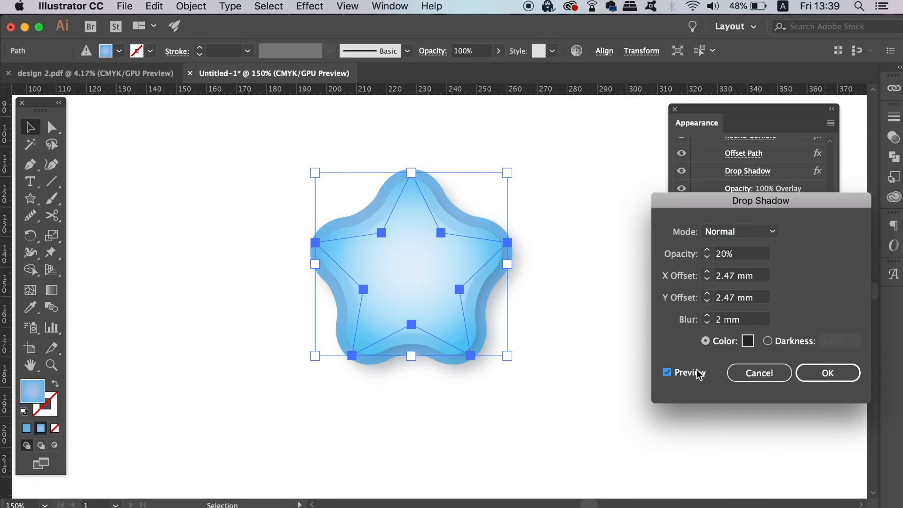
{"action": "left_click", "coordinate": [827, 372]}
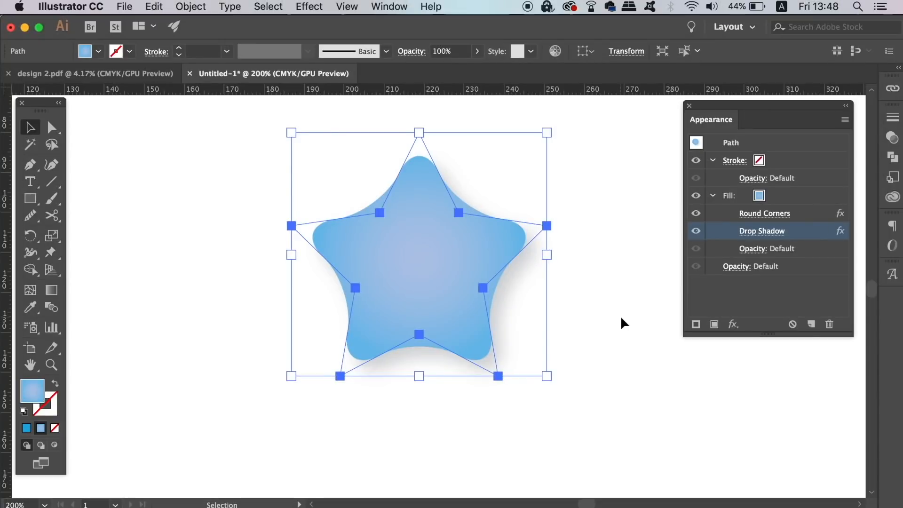
{"action": "mouse_move", "coordinate": [609, 302]}
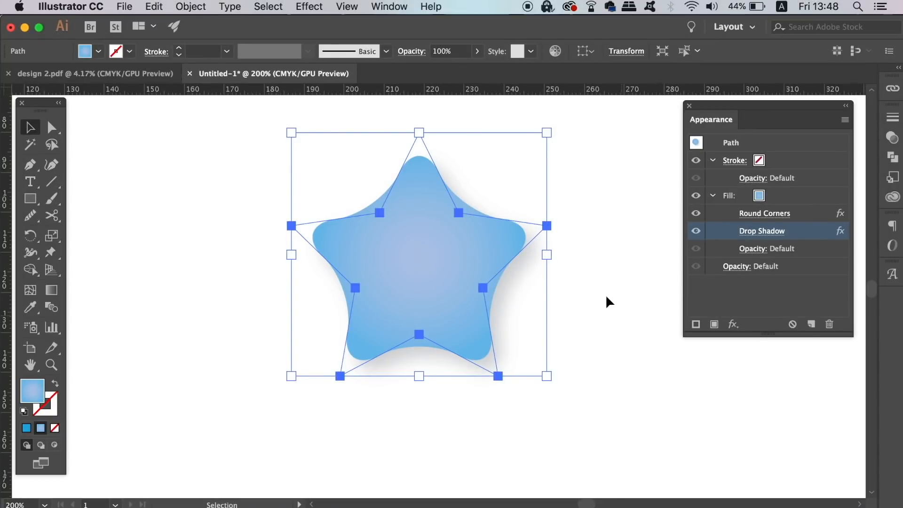
Duplicate the star's fill from the Appearance panel menu
{"action": "left_click", "coordinate": [765, 213]}
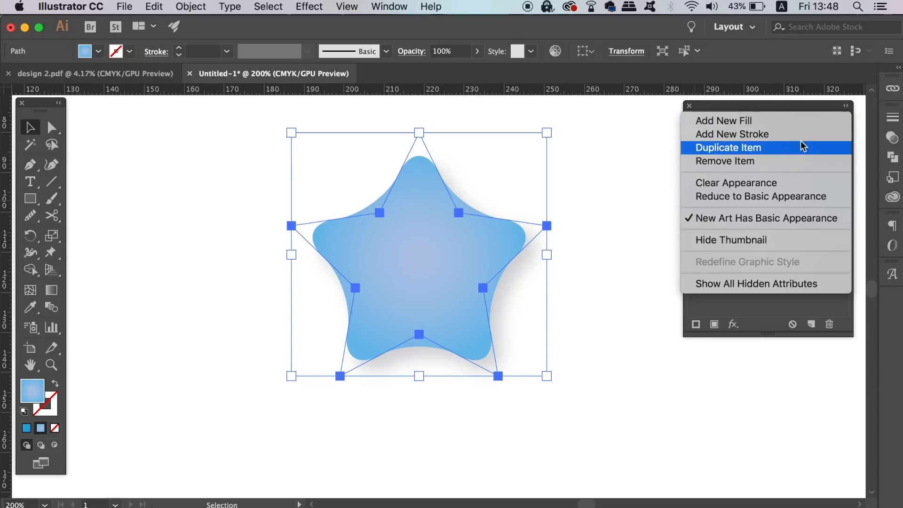
{"action": "left_click", "coordinate": [728, 147]}
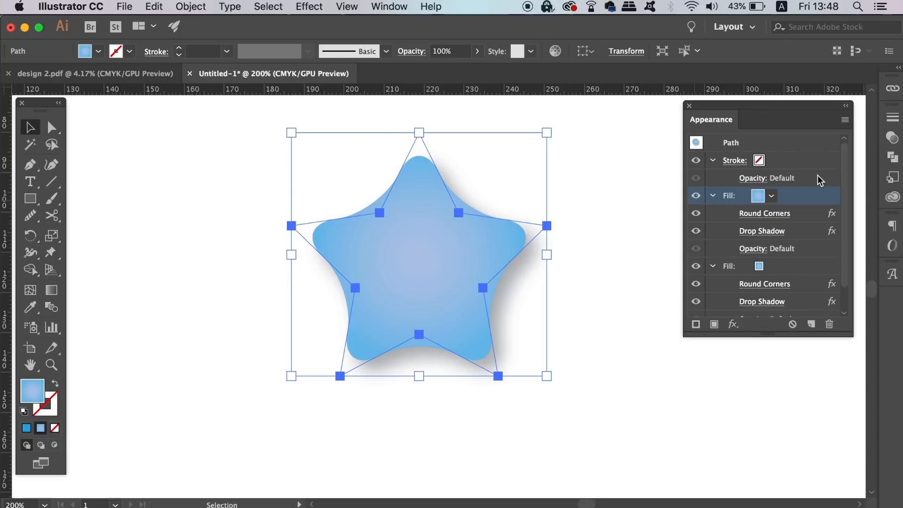
Move the top fill about 6.7 mm left with a Transform effect
{"action": "left_click", "coordinate": [762, 321]}
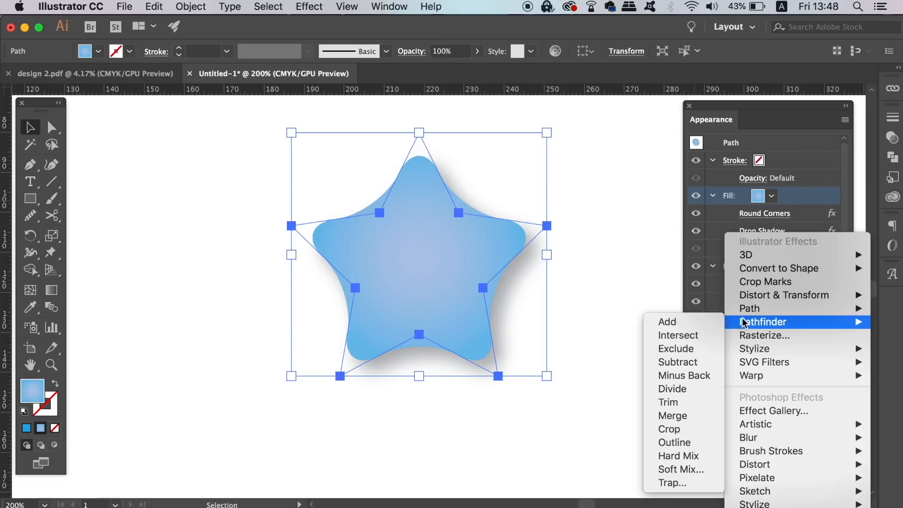
{"action": "mouse_move", "coordinate": [782, 294]}
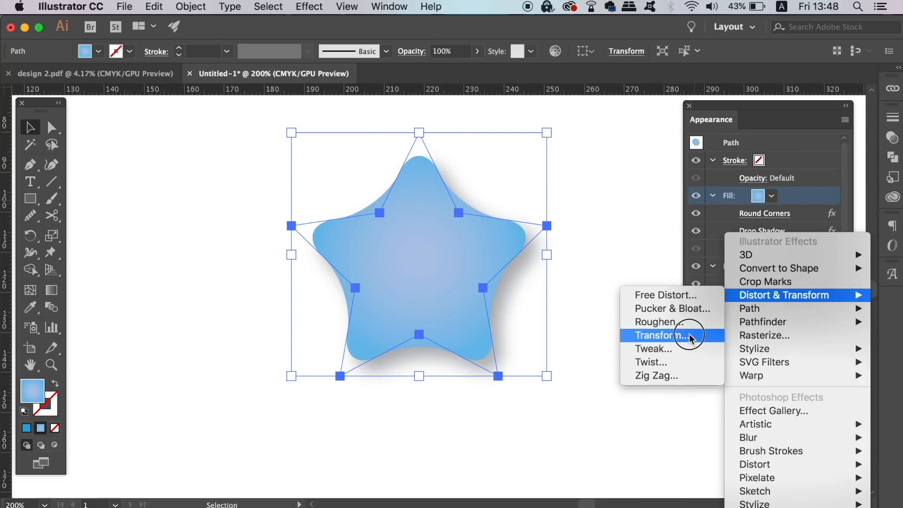
{"action": "left_click", "coordinate": [659, 335]}
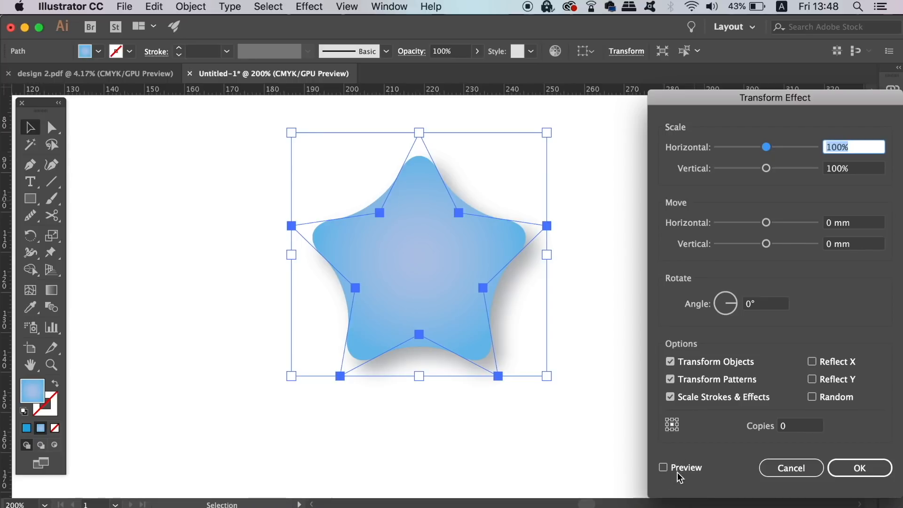
{"action": "left_click", "coordinate": [662, 467]}
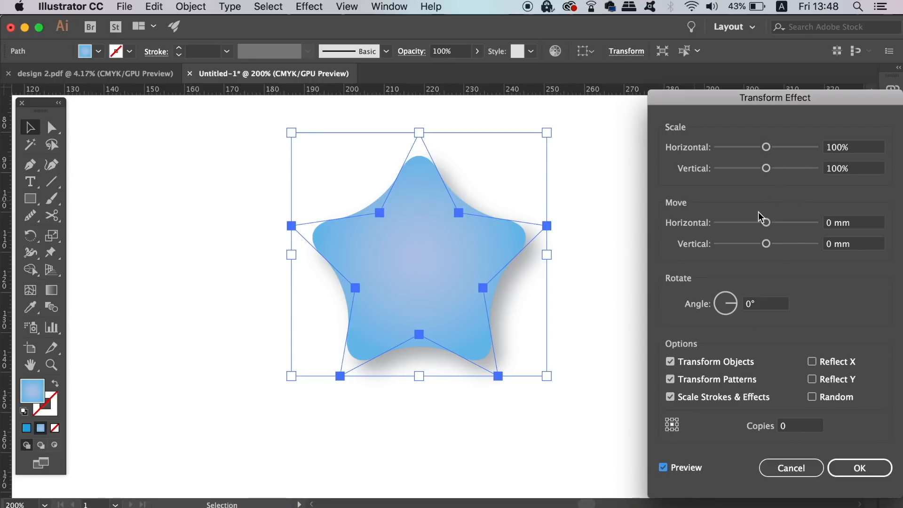
{"action": "left_click_drag", "start_coordinate": [764, 222], "coordinate": [755, 222]}
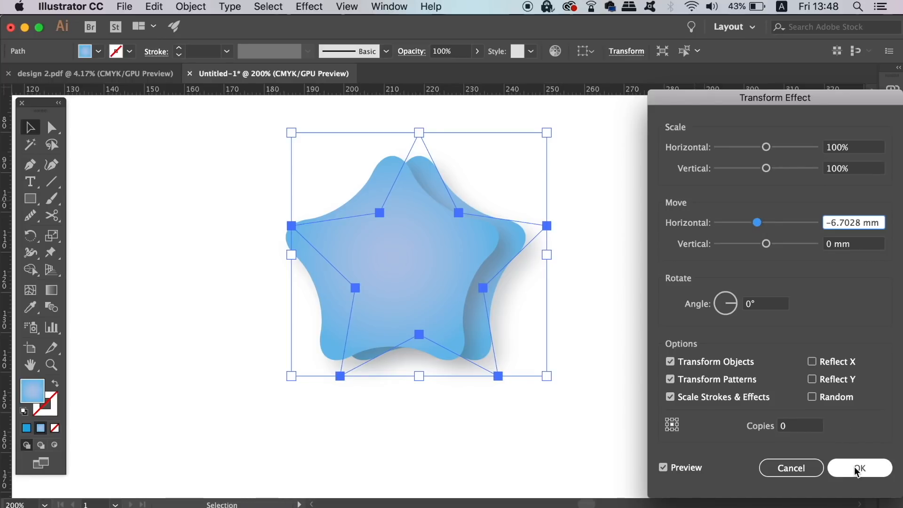
{"action": "left_click", "coordinate": [859, 467]}
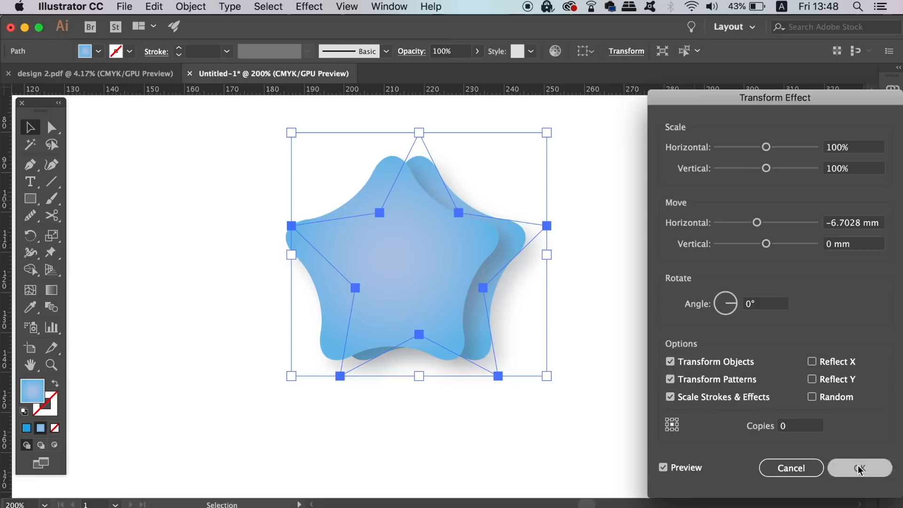
{"action": "left_click", "coordinate": [858, 467]}
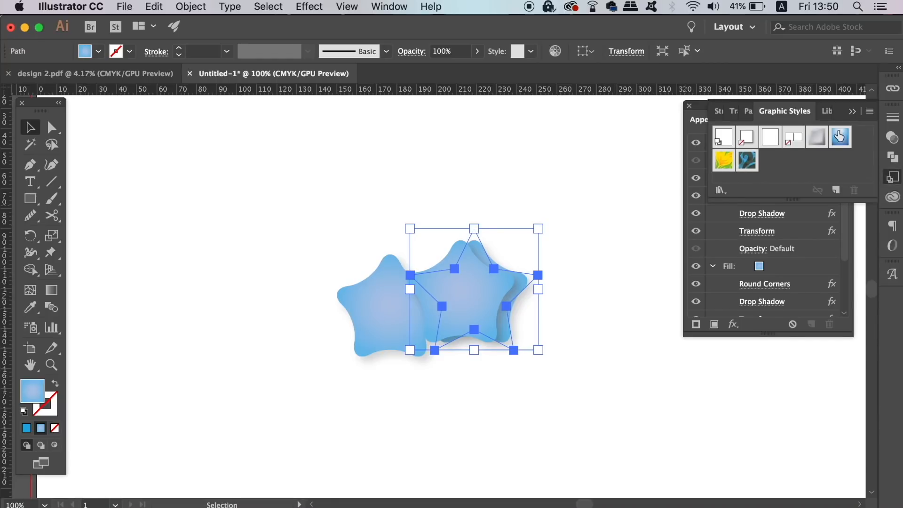
Create a new graphic style from the overlapping star look, named 'blue star'
{"action": "left_click", "coordinate": [869, 112]}
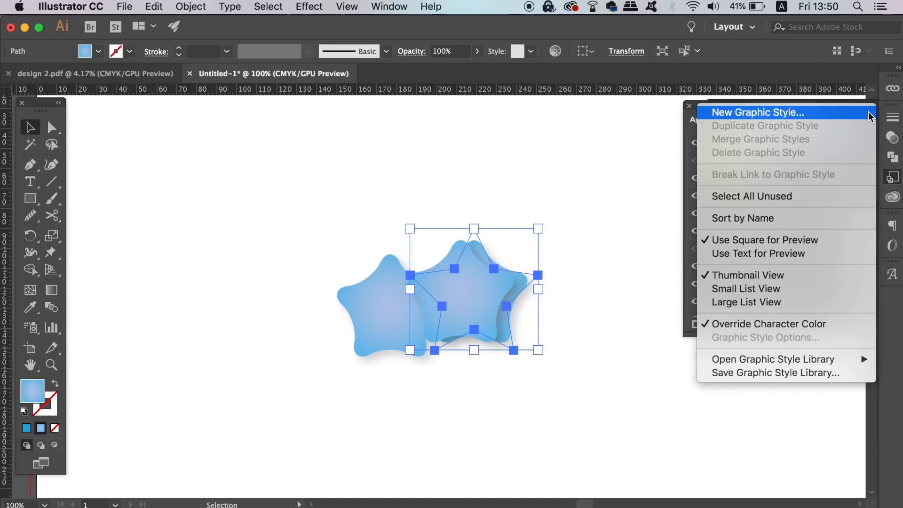
{"action": "left_click", "coordinate": [757, 113]}
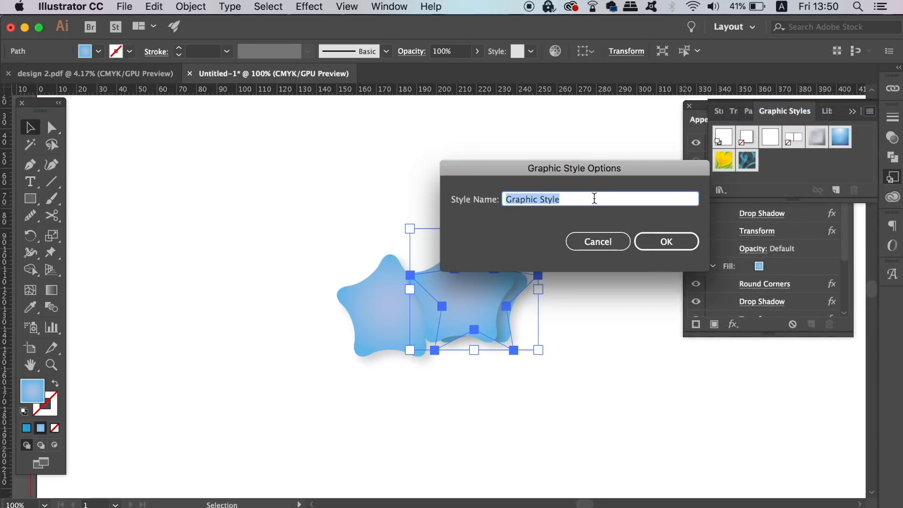
{"action": "type", "text": "blue star"}
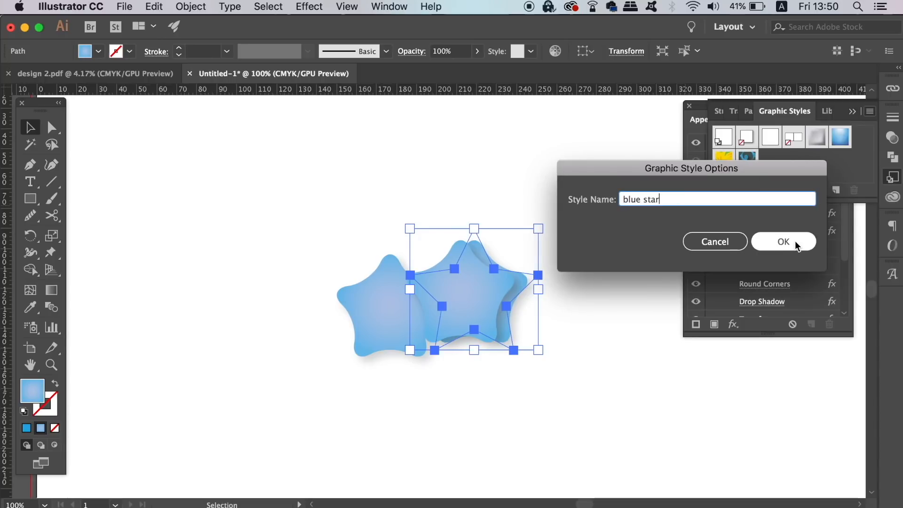
{"action": "left_click", "coordinate": [782, 241]}
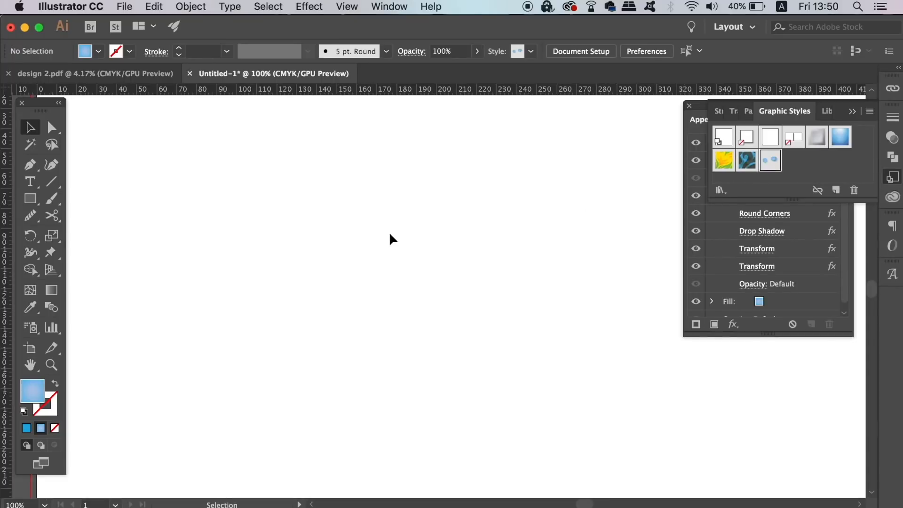
Draw a hexagon with the Polygon Tool and apply the 'blue star' graphic style
{"action": "left_click", "coordinate": [30, 198]}
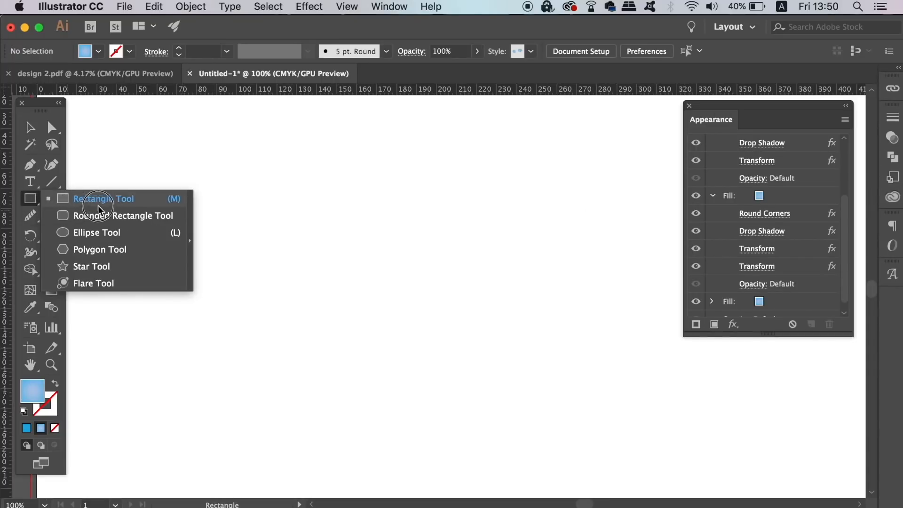
{"action": "mouse_move", "coordinate": [103, 259]}
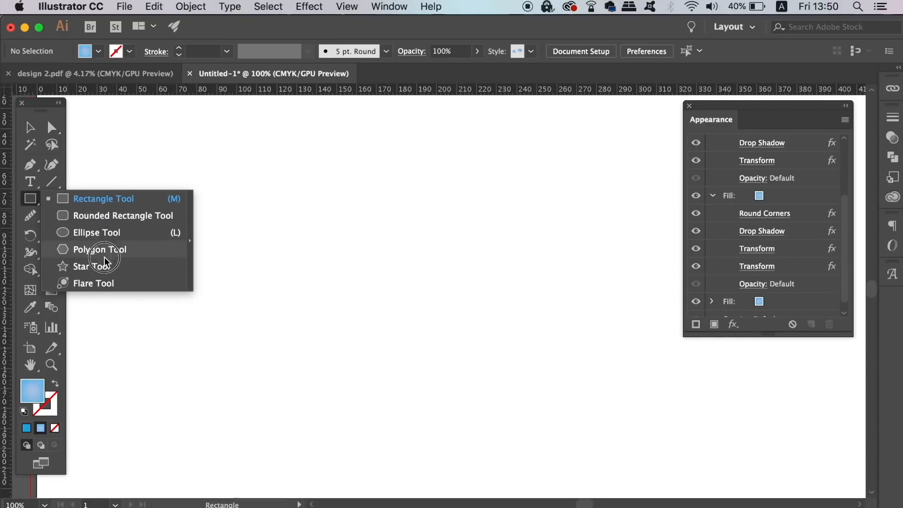
{"action": "left_click", "coordinate": [99, 248]}
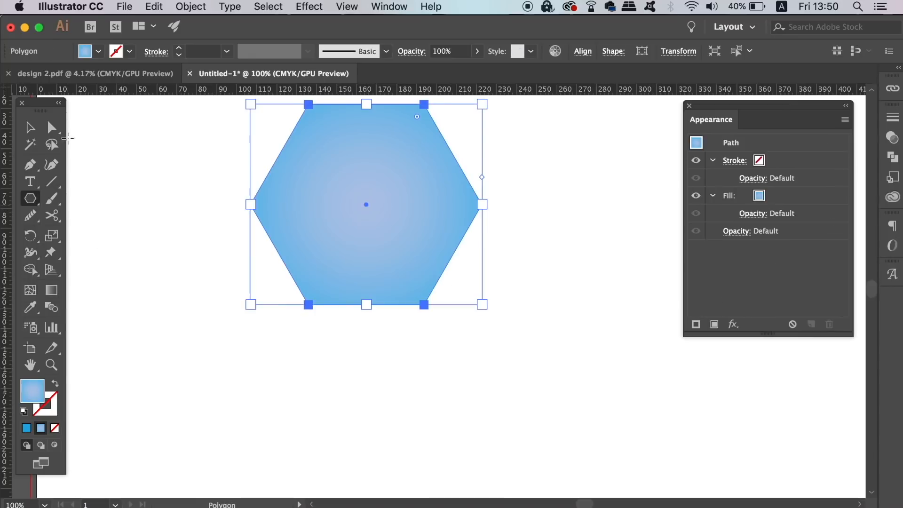
{"action": "left_click_drag", "start_coordinate": [365, 205], "coordinate": [400, 314]}
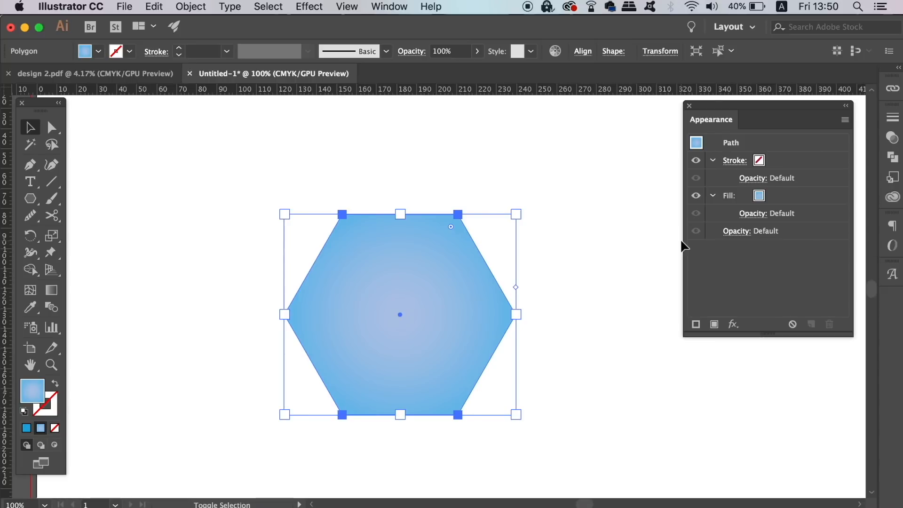
{"action": "left_click", "coordinate": [784, 110]}
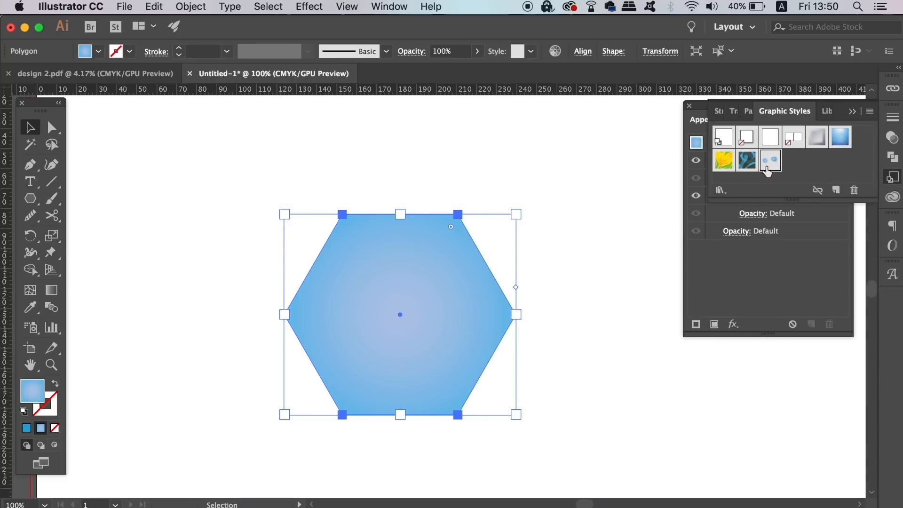
{"action": "left_click", "coordinate": [770, 160]}
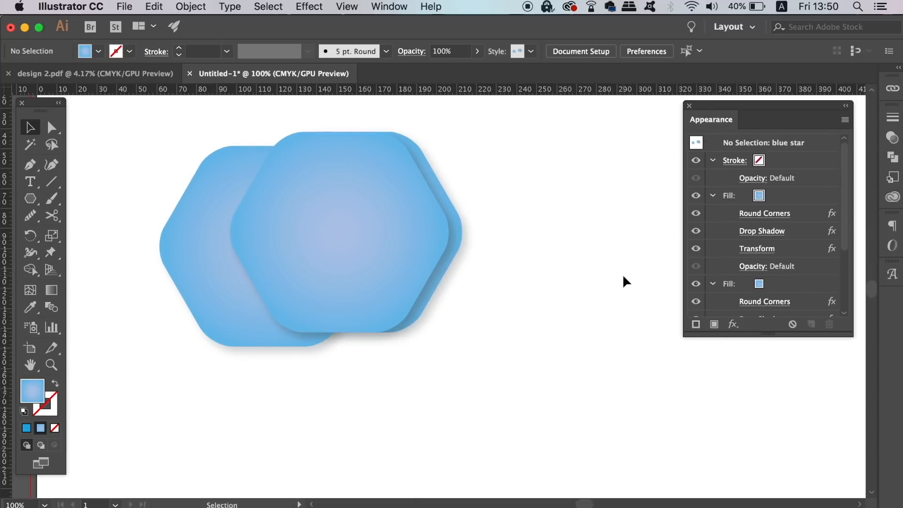
{"action": "mouse_move", "coordinate": [521, 295]}
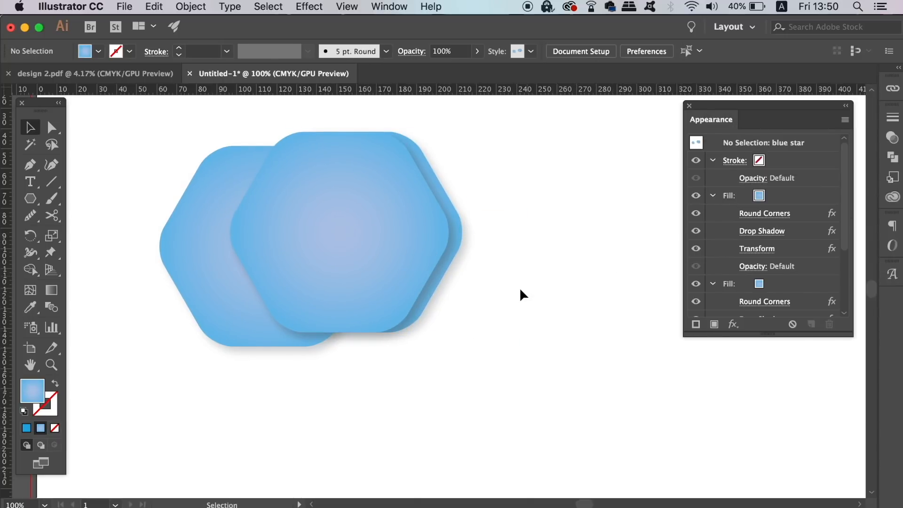